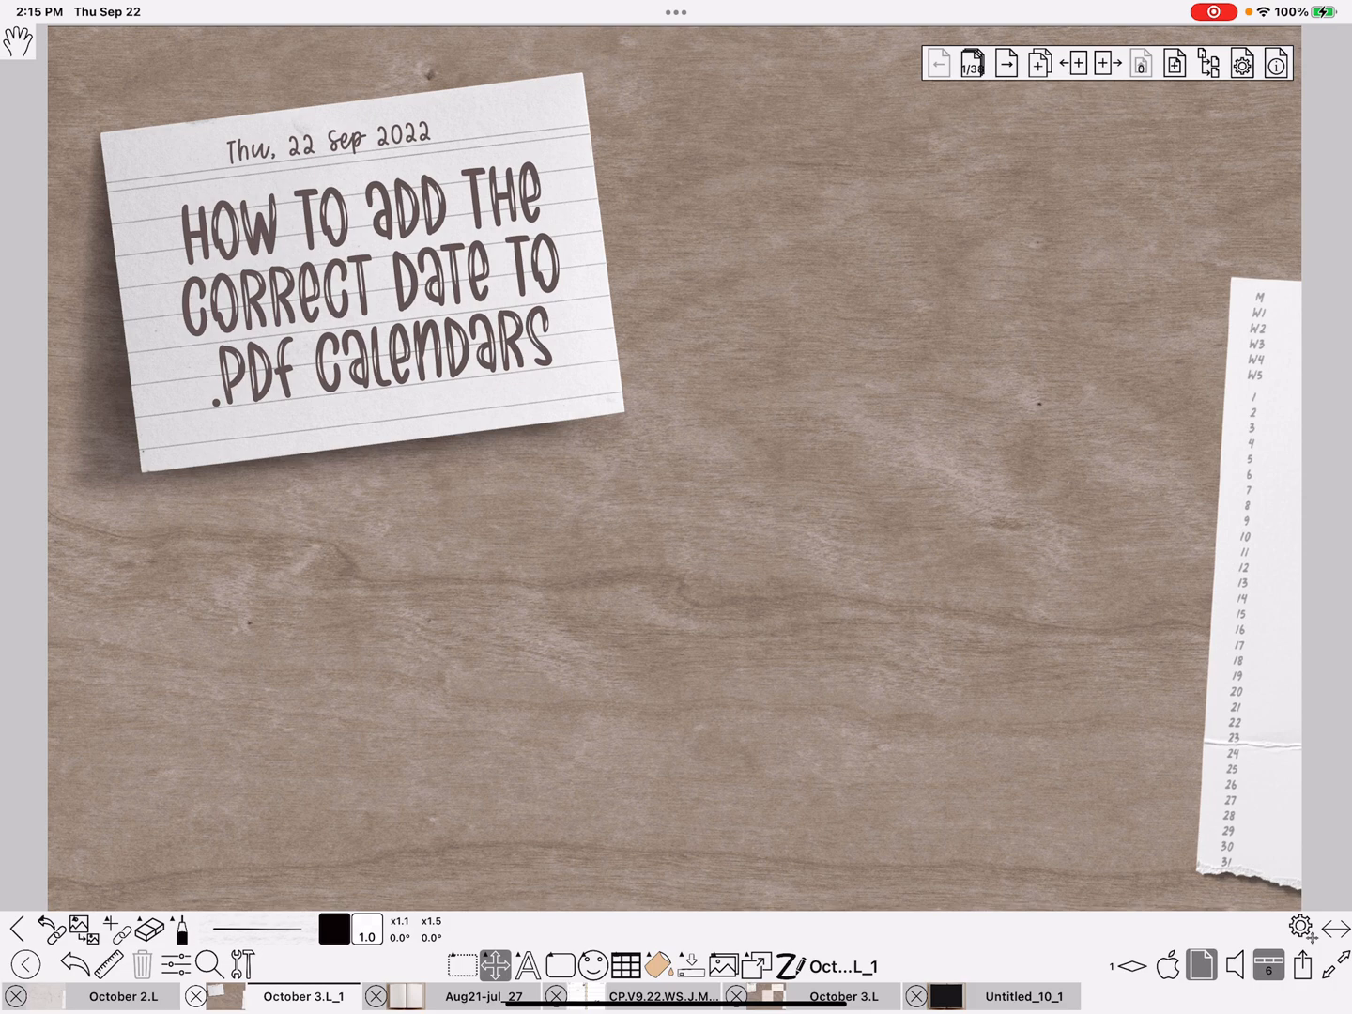
Step: Go to the blank index-card planner page and show its page properties
left_click(1007, 64)
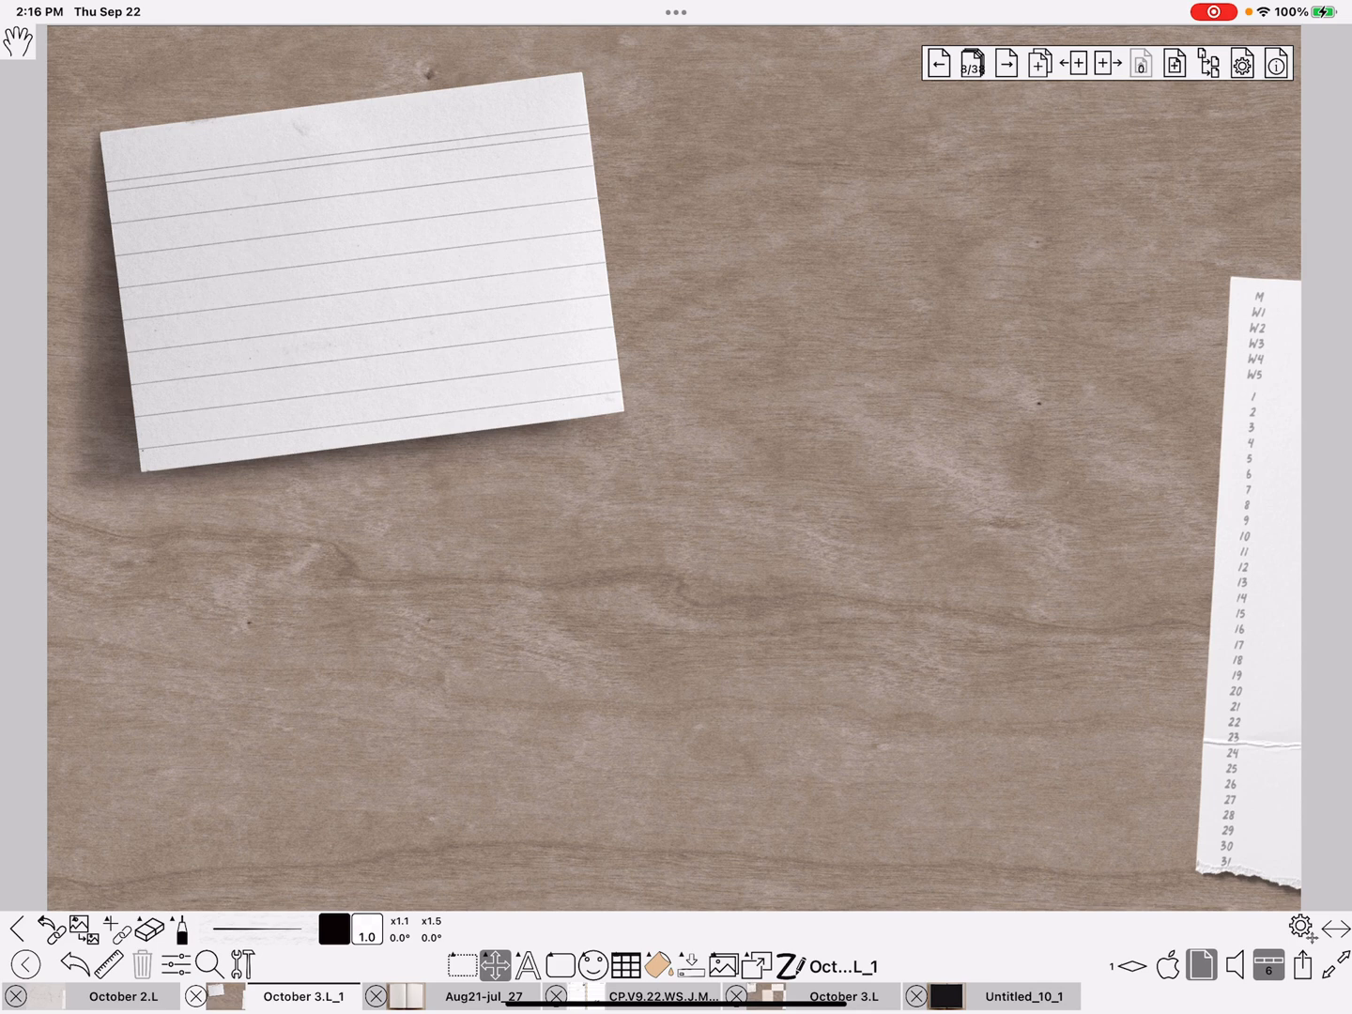
left_click(1277, 64)
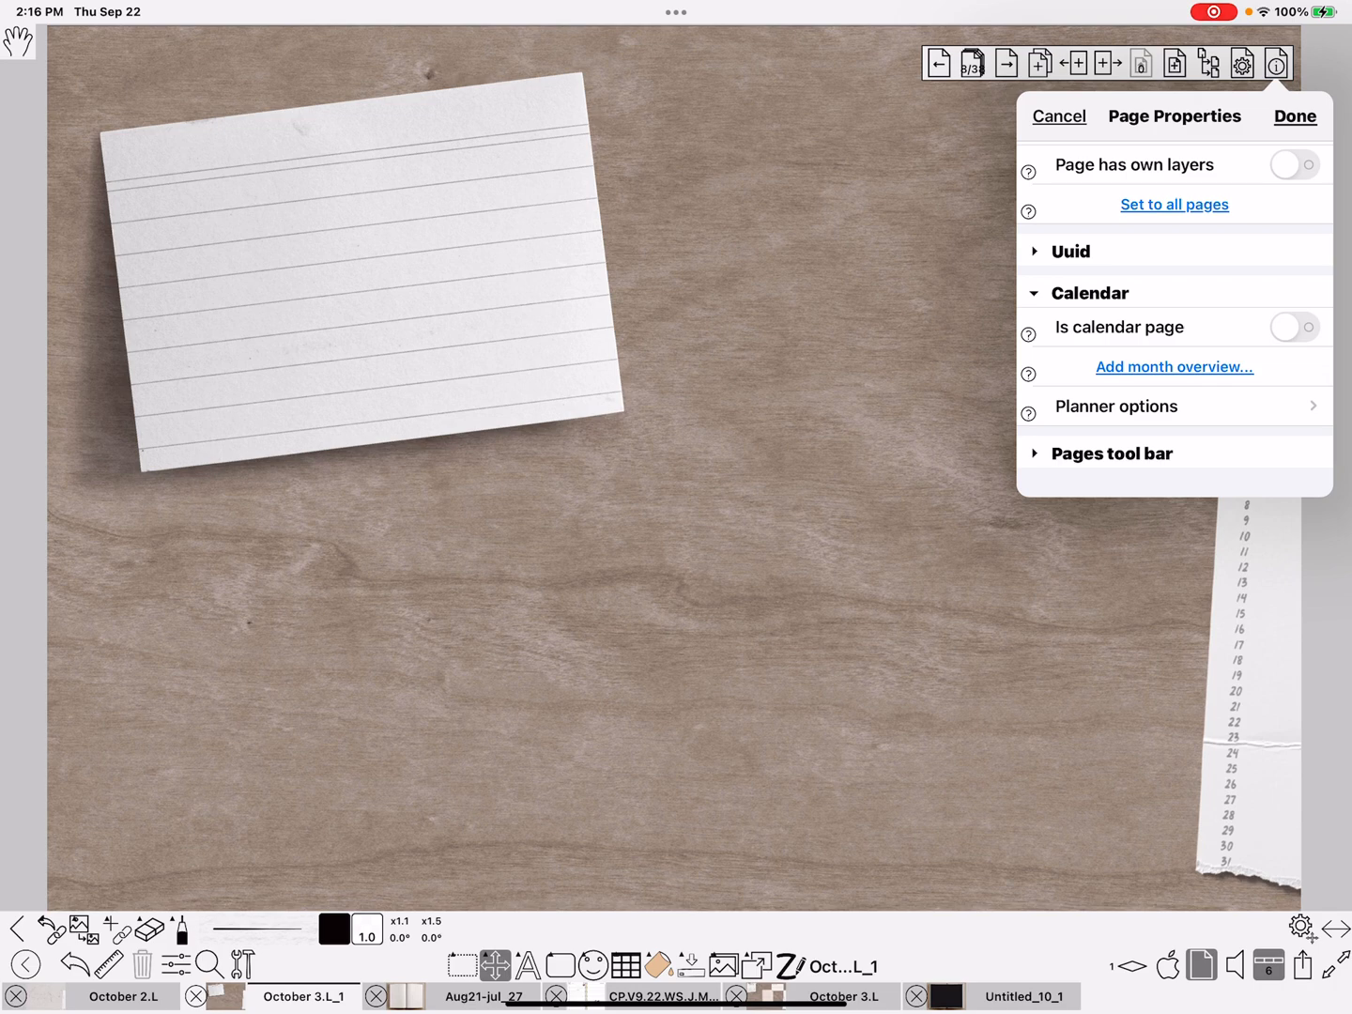
Step: Enable 'Is calendar page' as a Day page dated Thu 1 Sep 2022 and confirm
left_click(1293, 326)
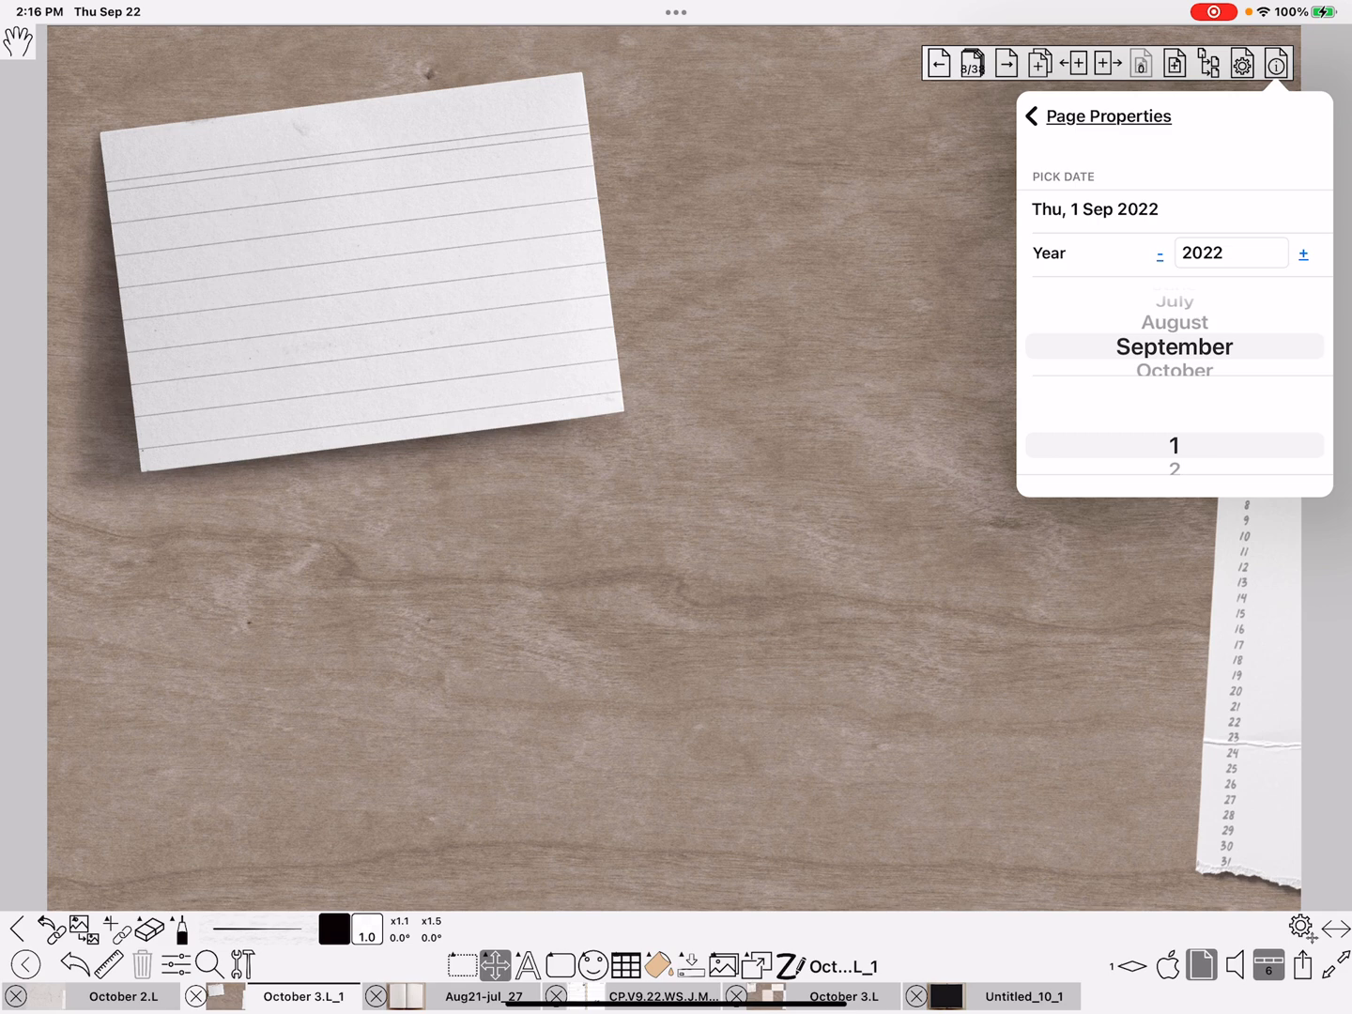
left_click(1031, 117)
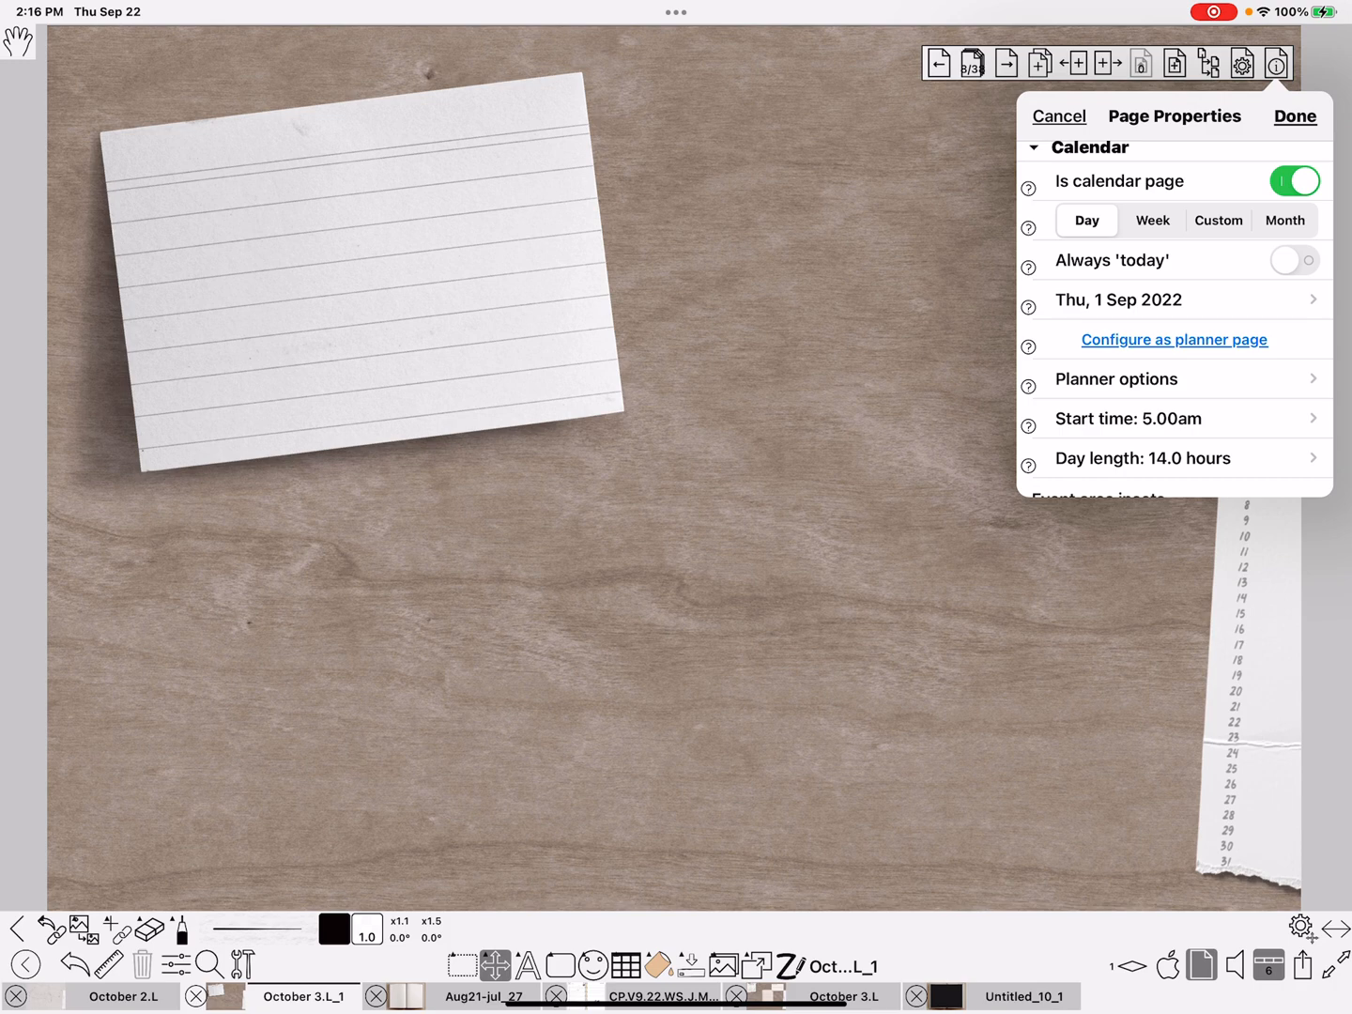
left_click(1294, 116)
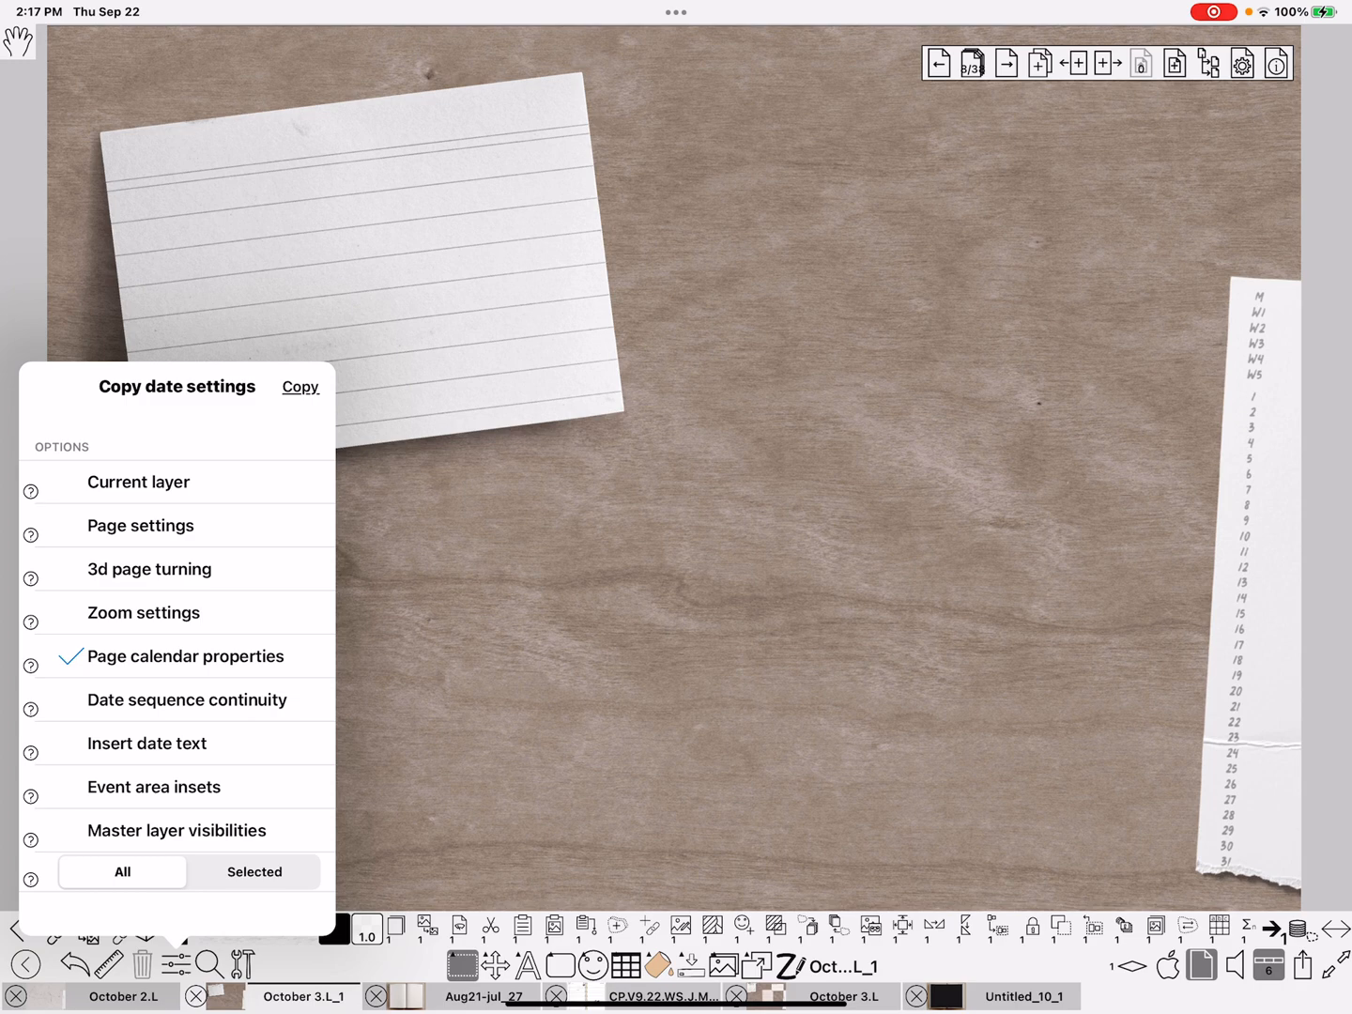
Step: Copy page calendar properties to Selected pages 8-38 and confirm Yes
left_click(253, 871)
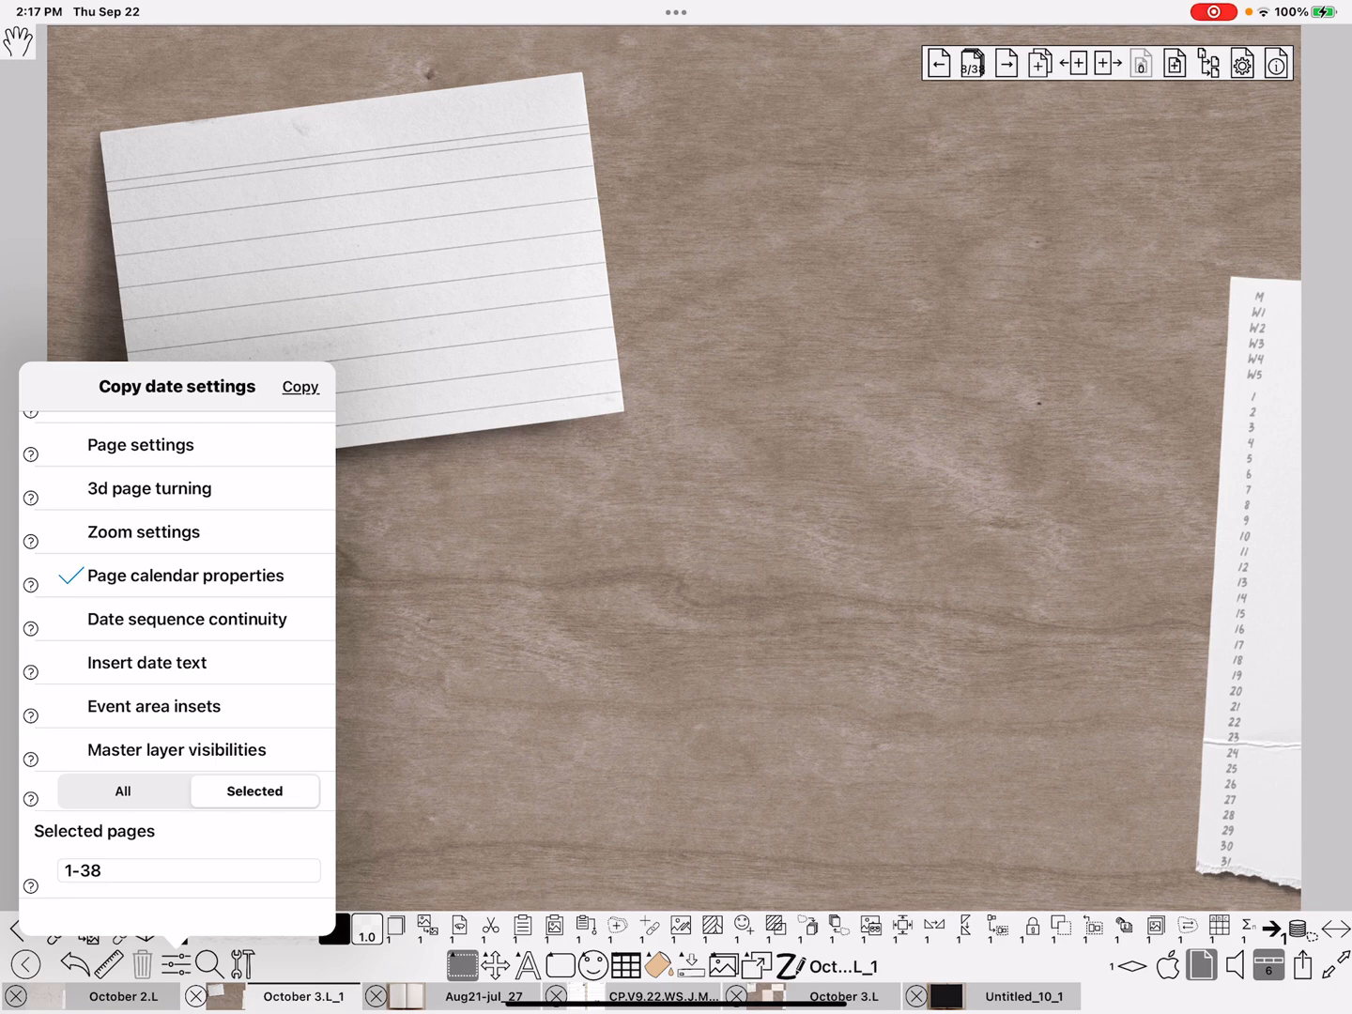
left_click(178, 869)
type("8")
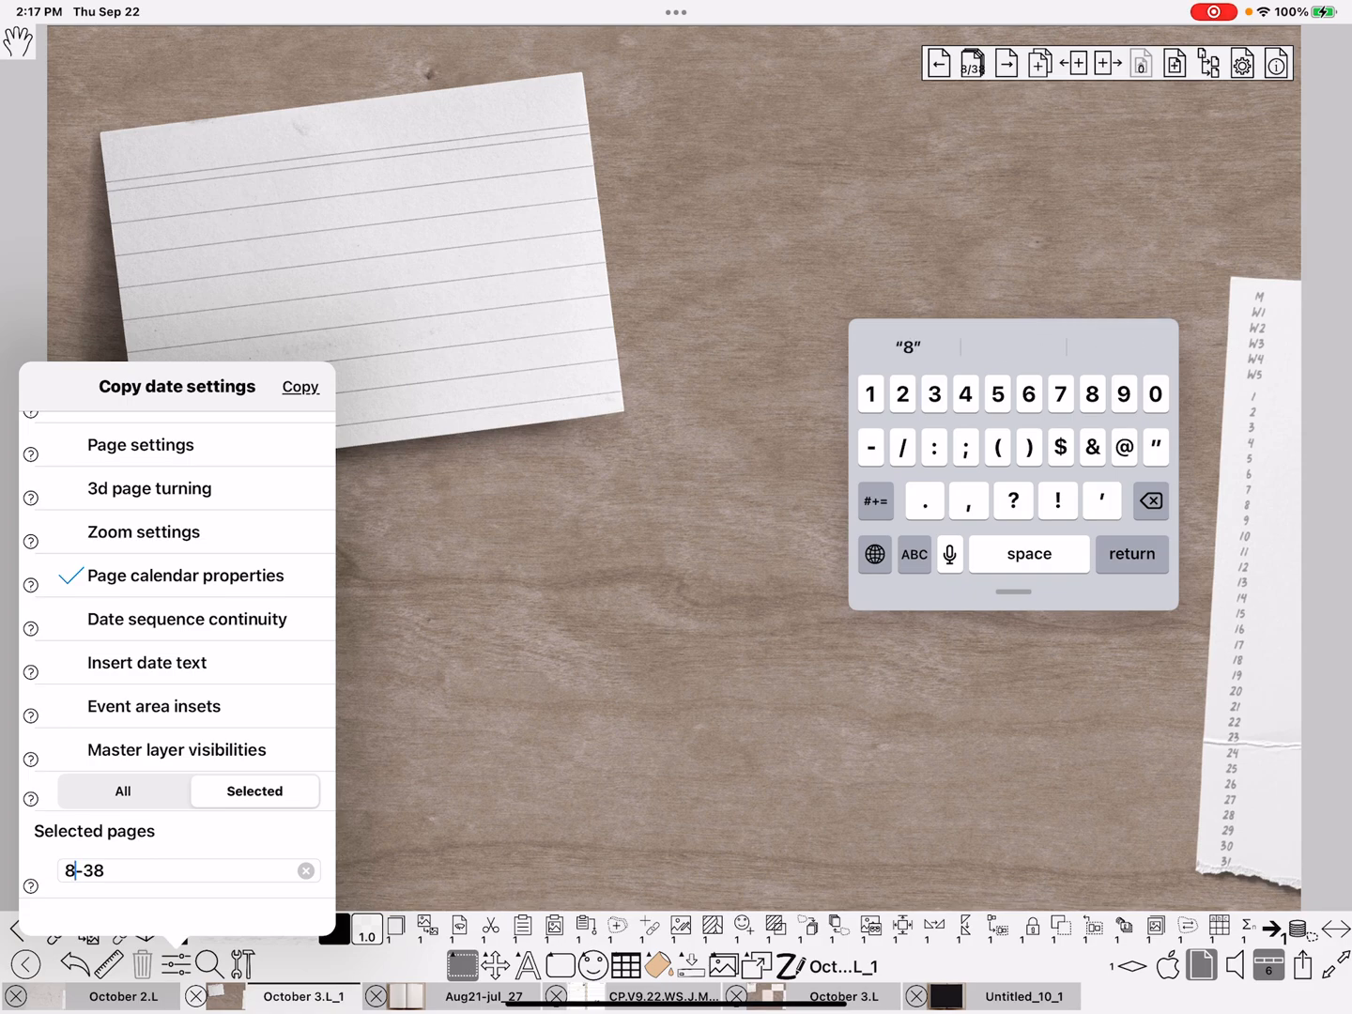
left_click(301, 387)
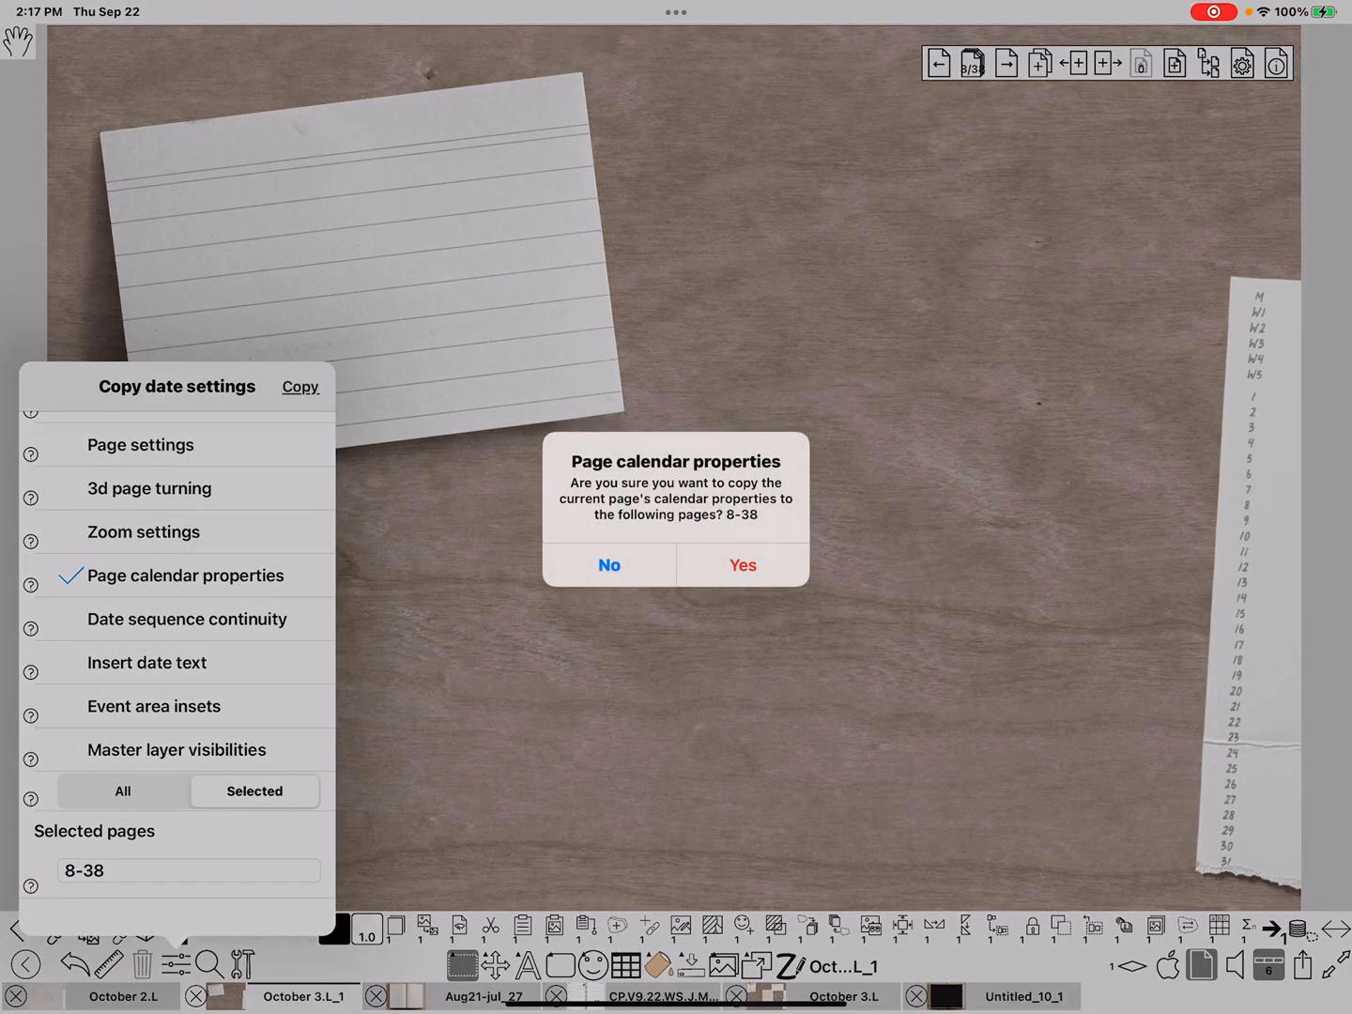
left_click(742, 563)
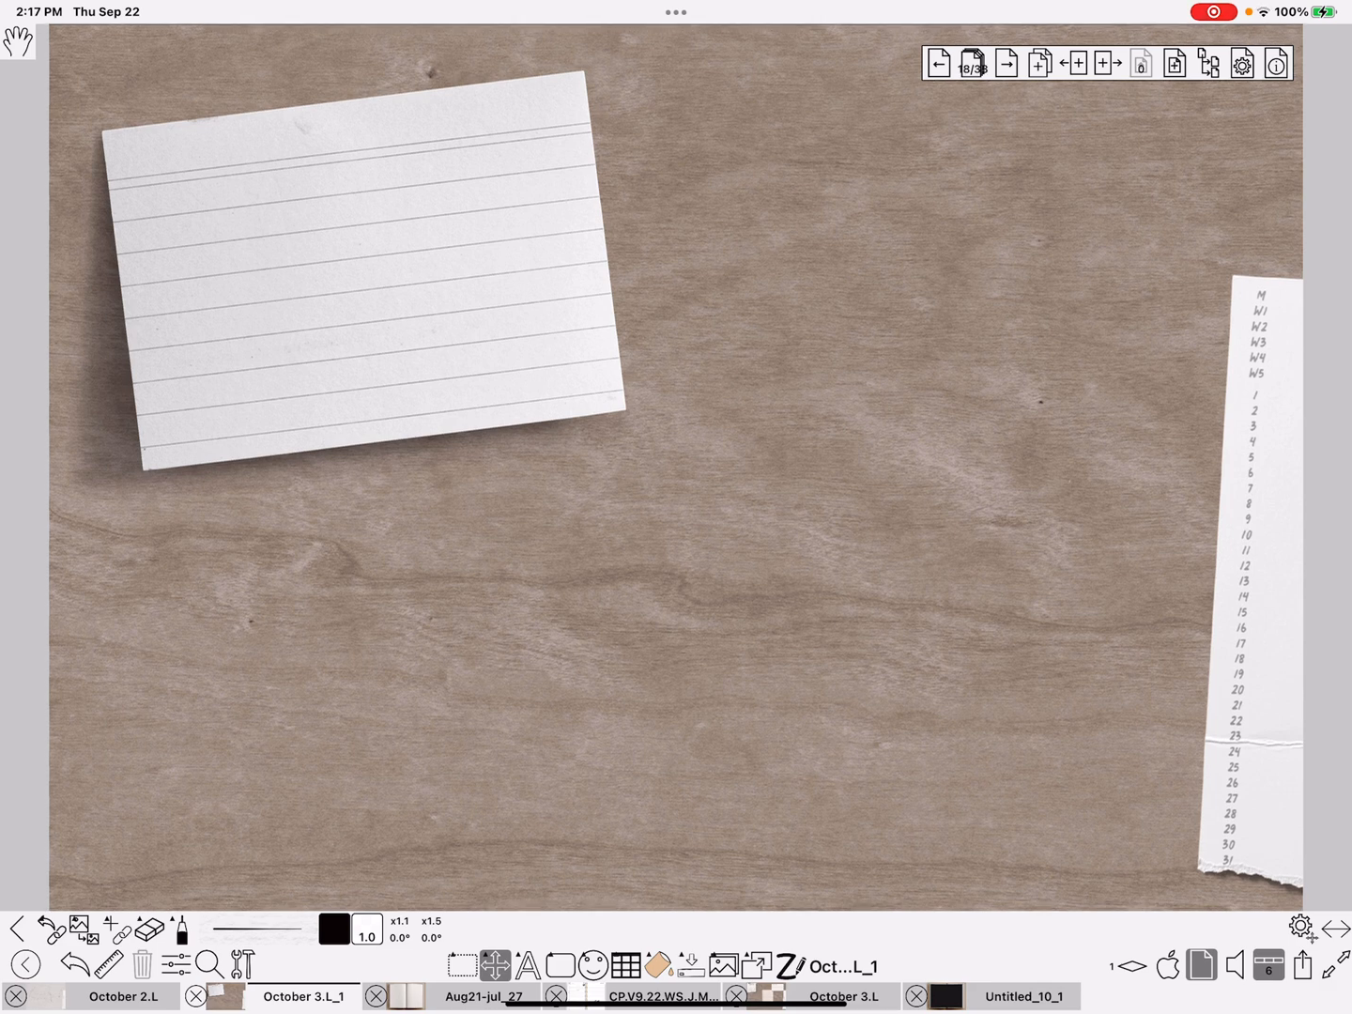
left_click(1275, 64)
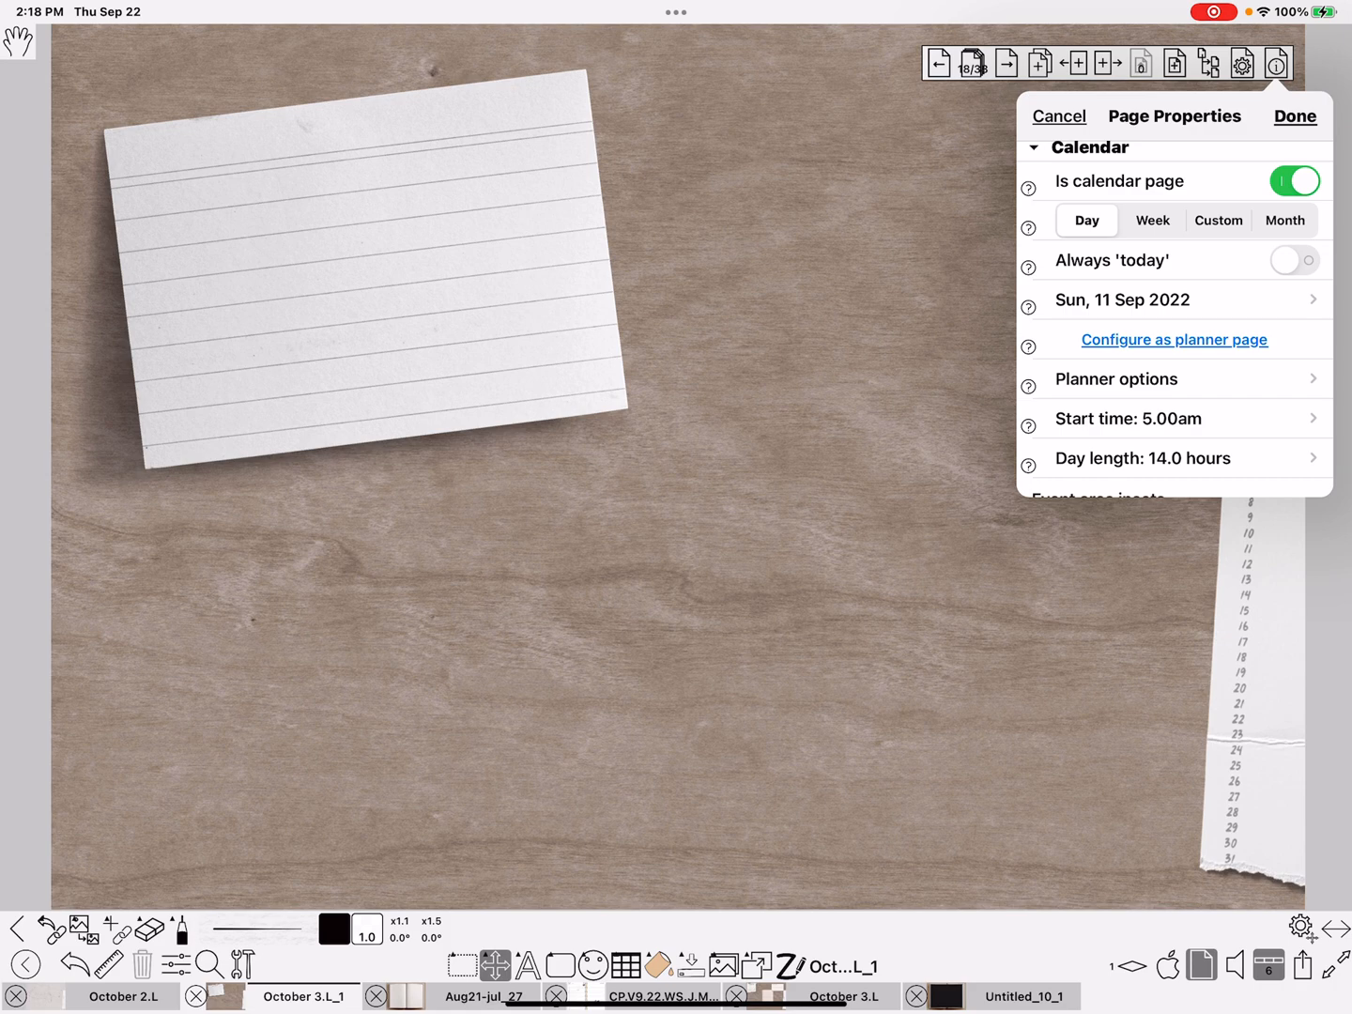
left_click(1293, 117)
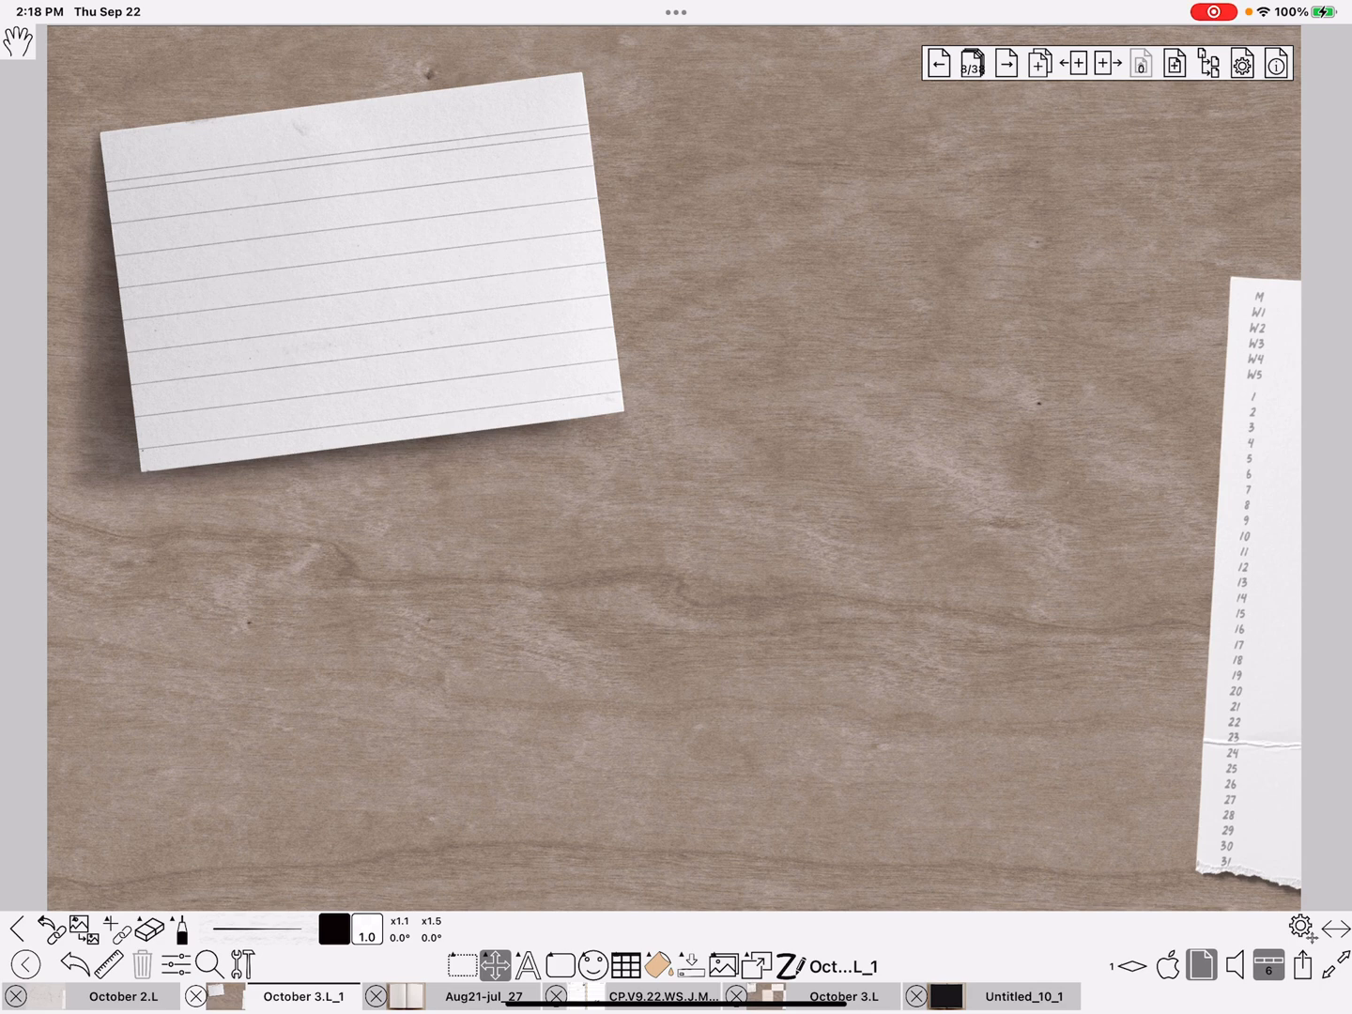
Step: Add a text box reading \dt on the index card's top line using the Text tool
left_click(529, 965)
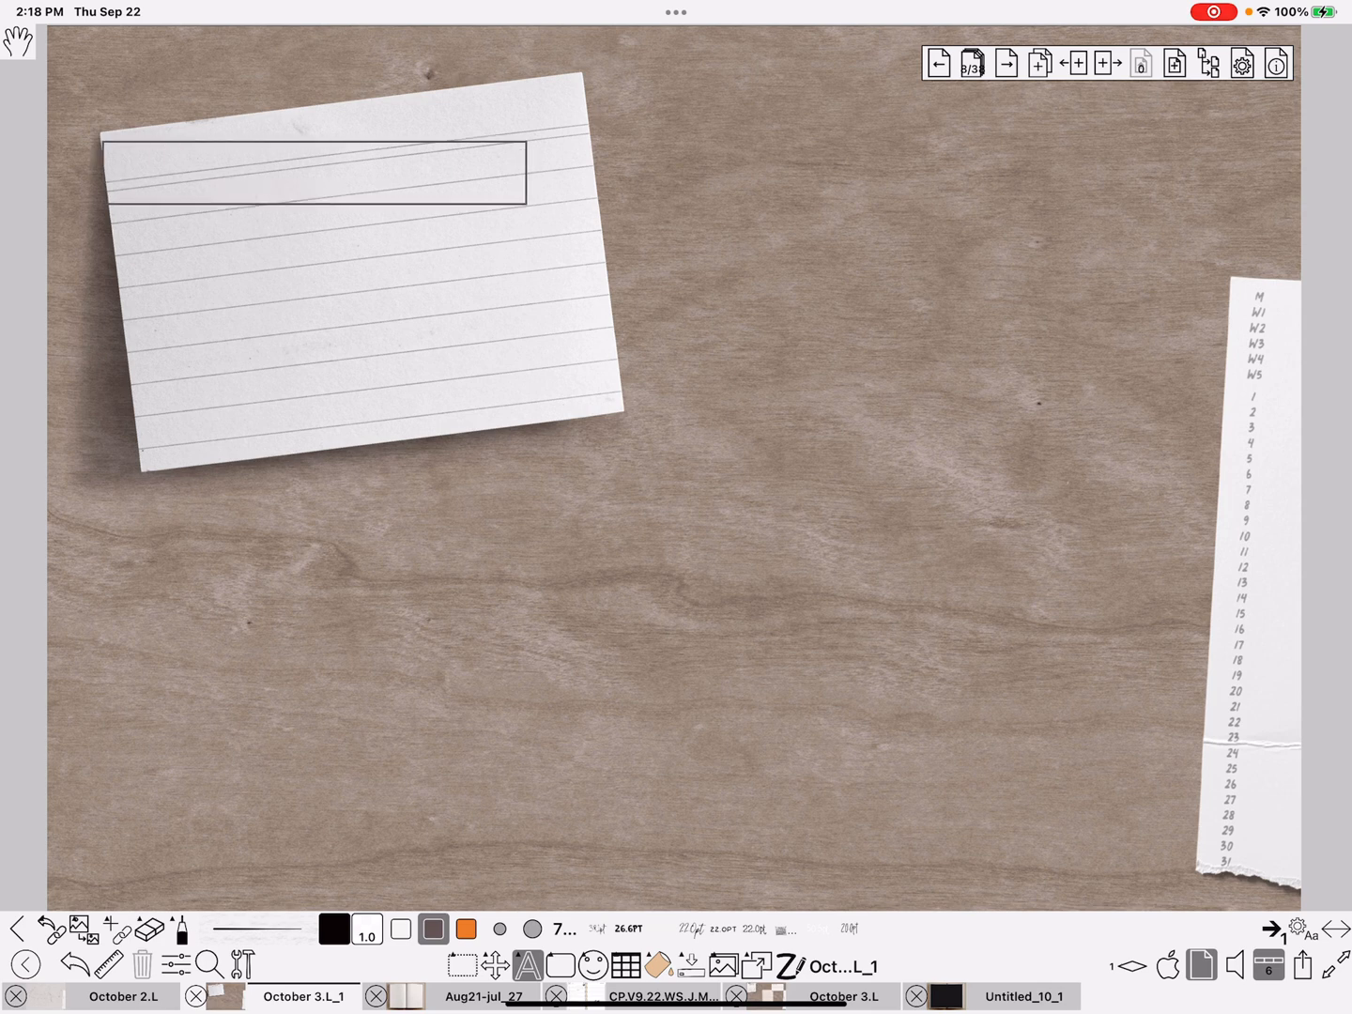
left_click(315, 173)
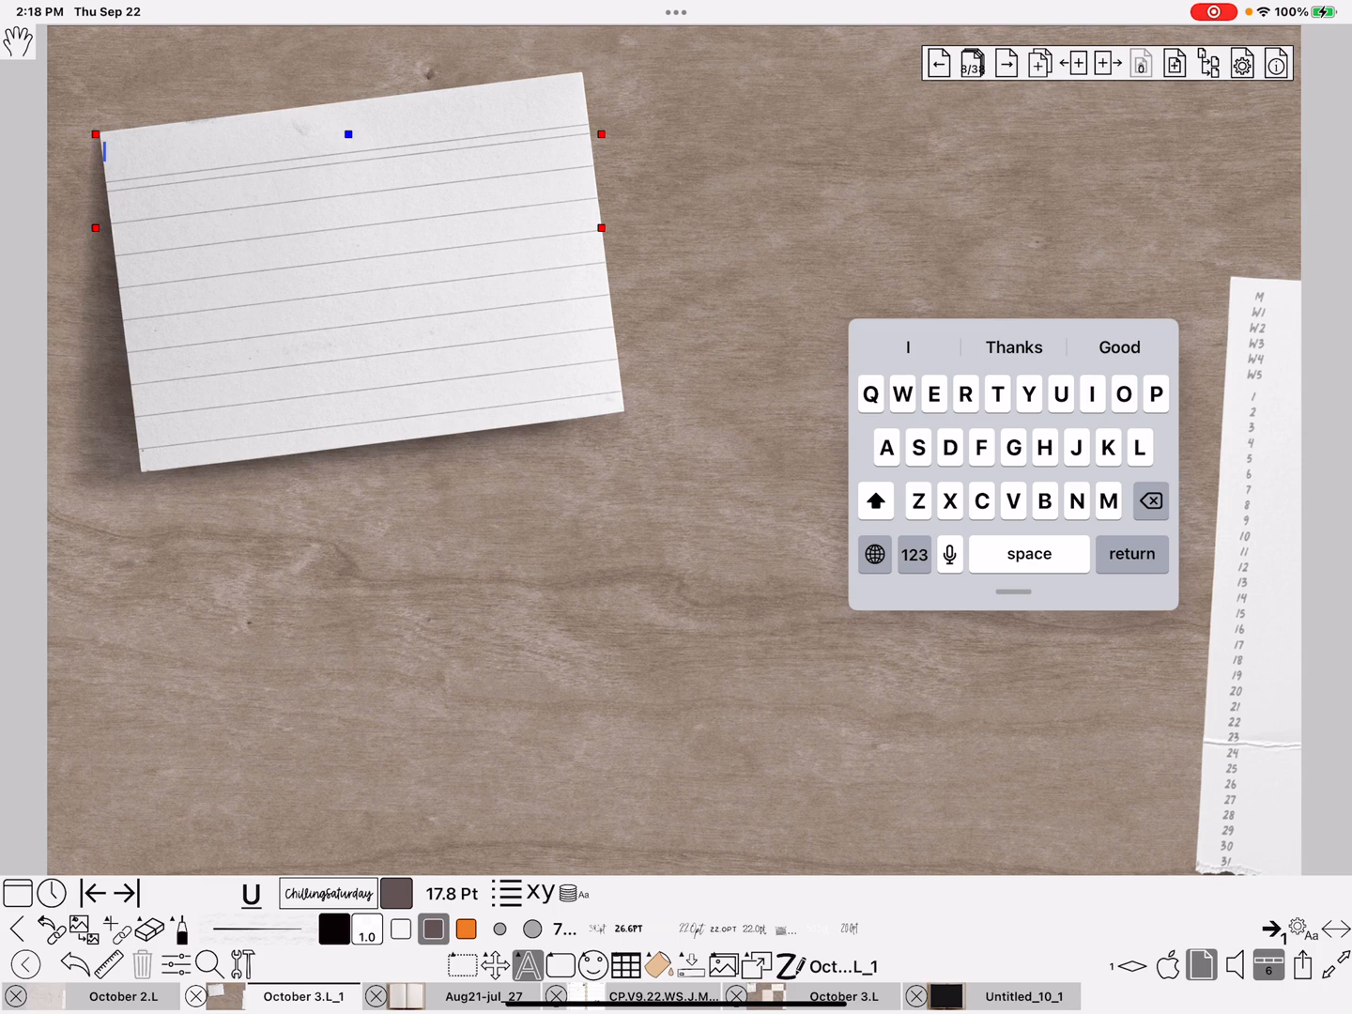
left_click(914, 554)
type("Id")
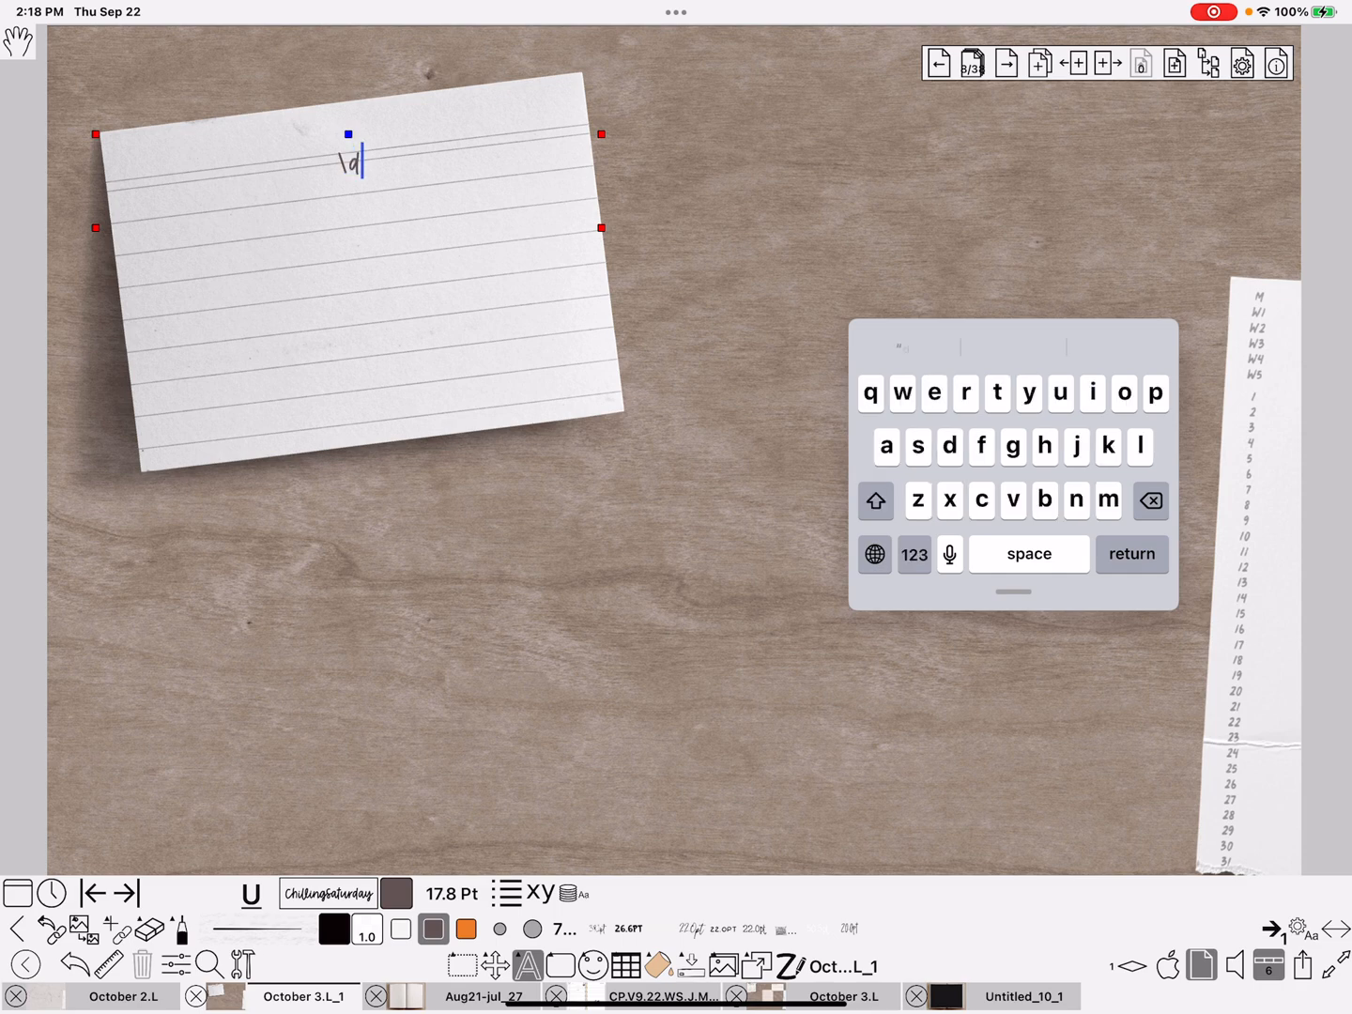
type("t")
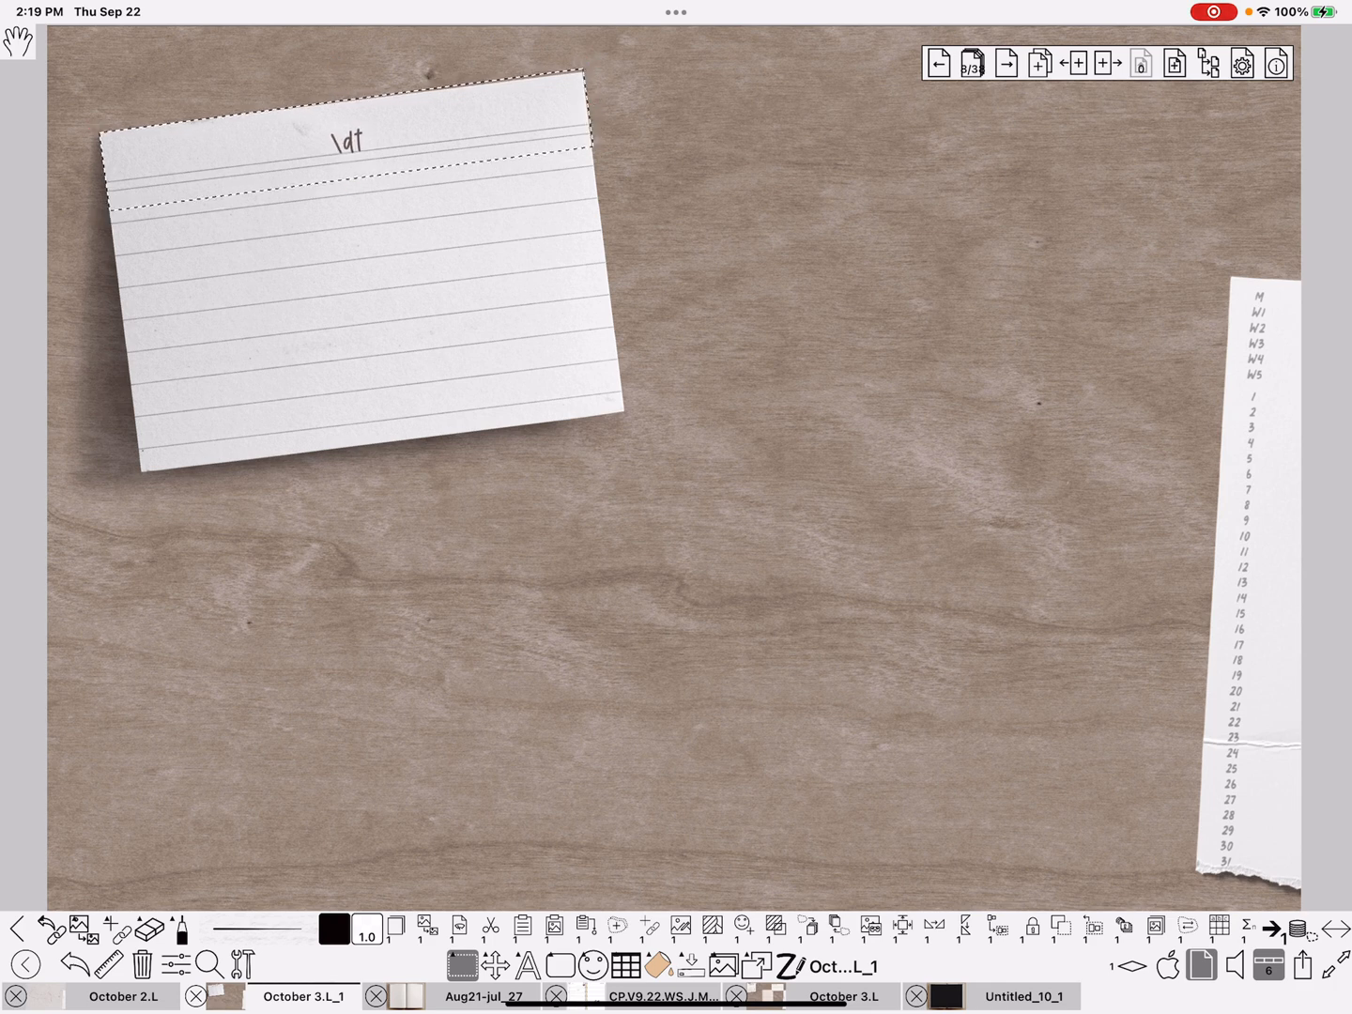
left_click(348, 166)
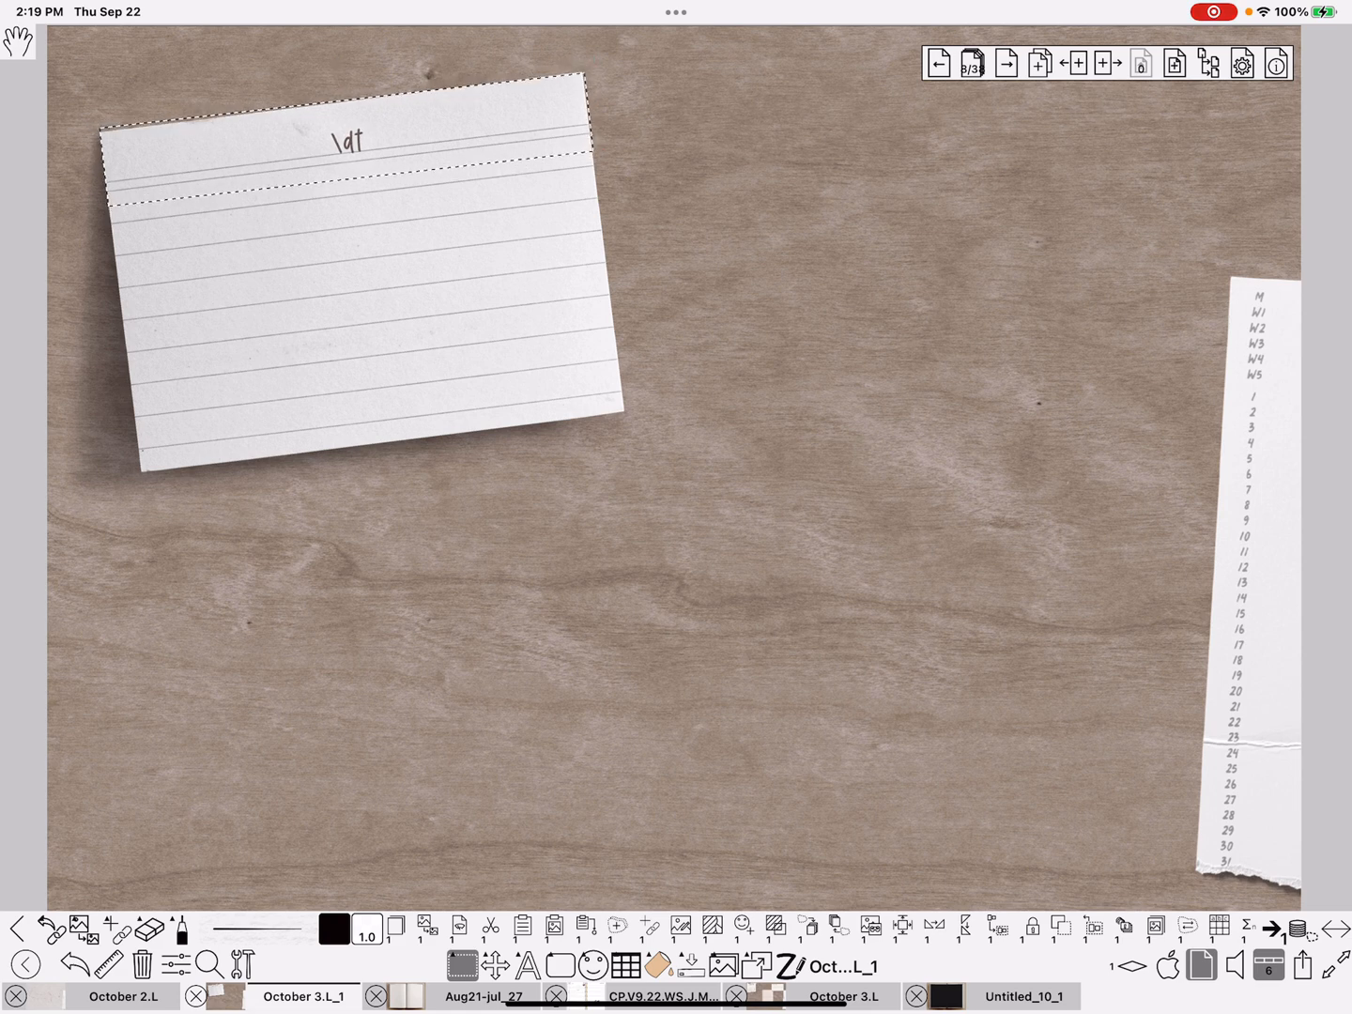
left_click(348, 154)
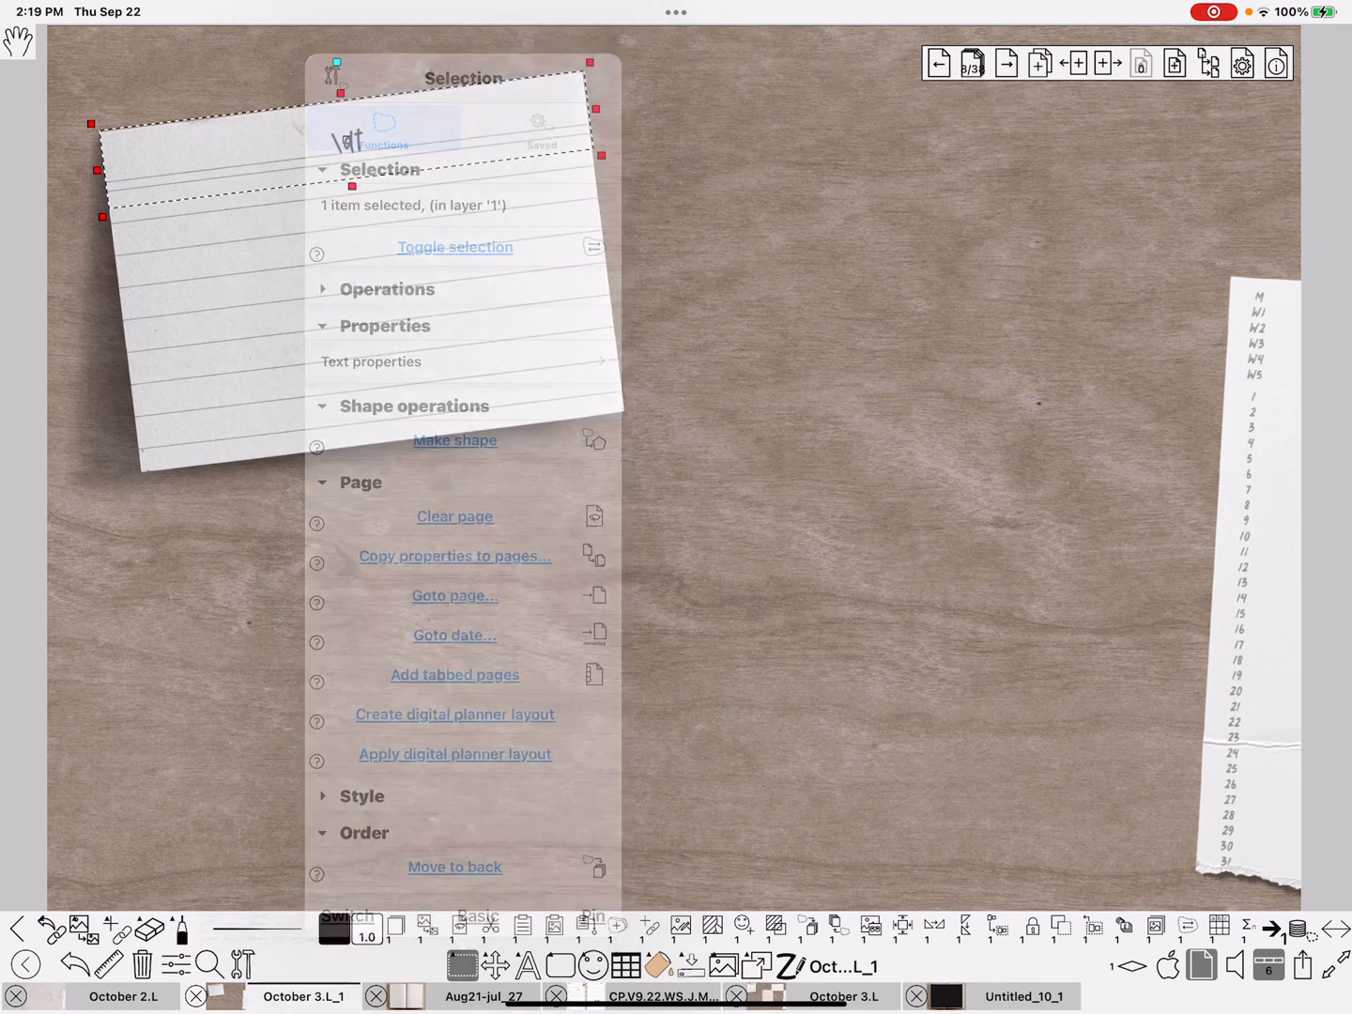
Step: Copy the \dt date text via Insert date text to Selected pages 8-38, then view the Fri, 2 Sep 2022 page
left_click(455, 556)
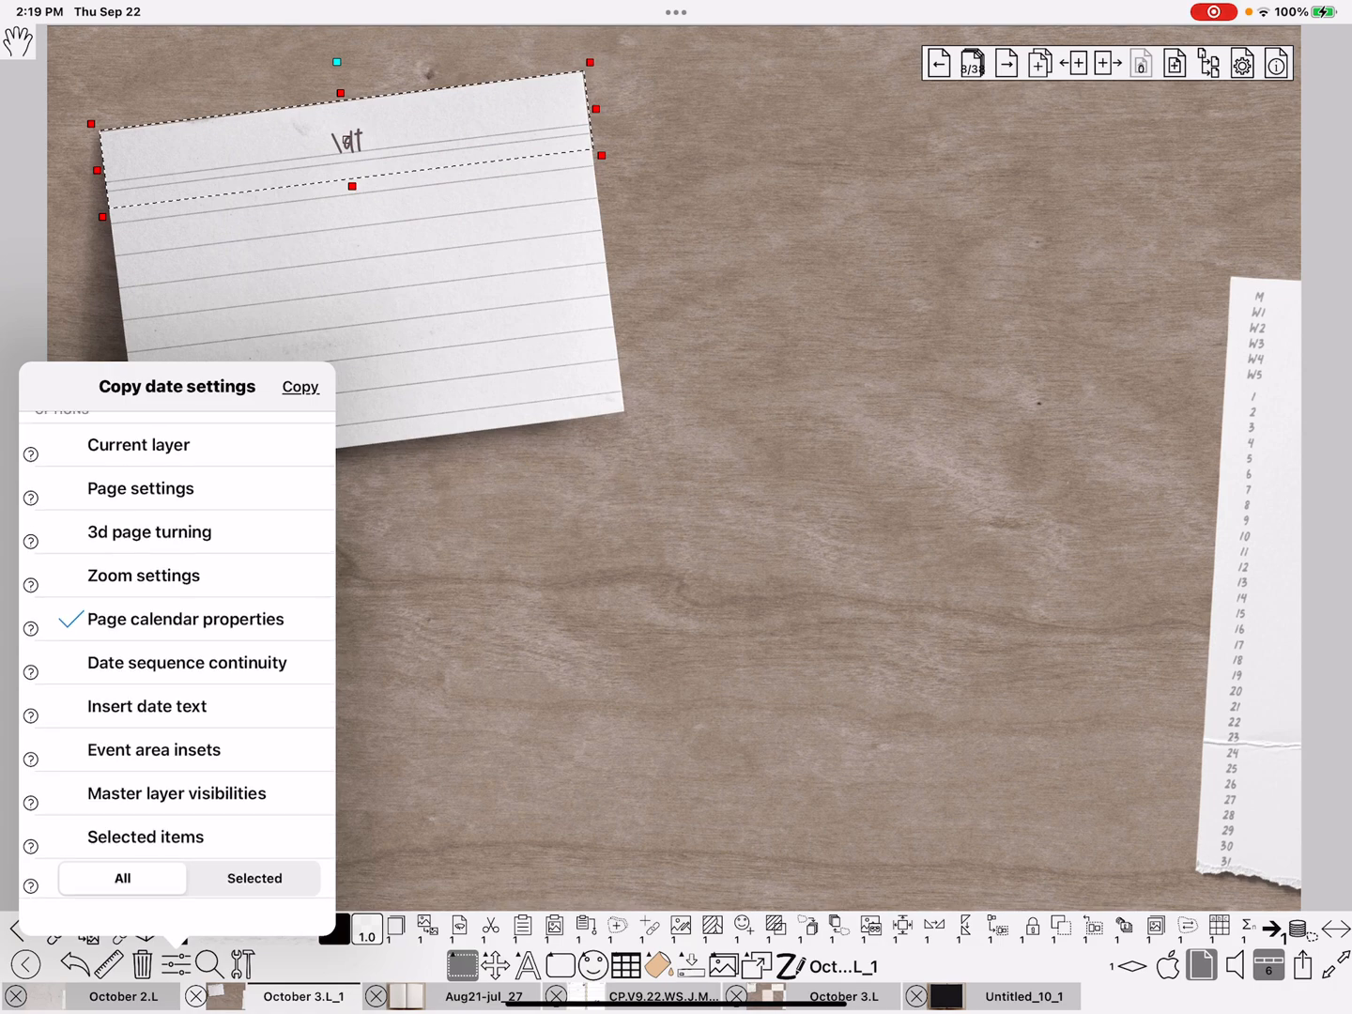
left_click(147, 706)
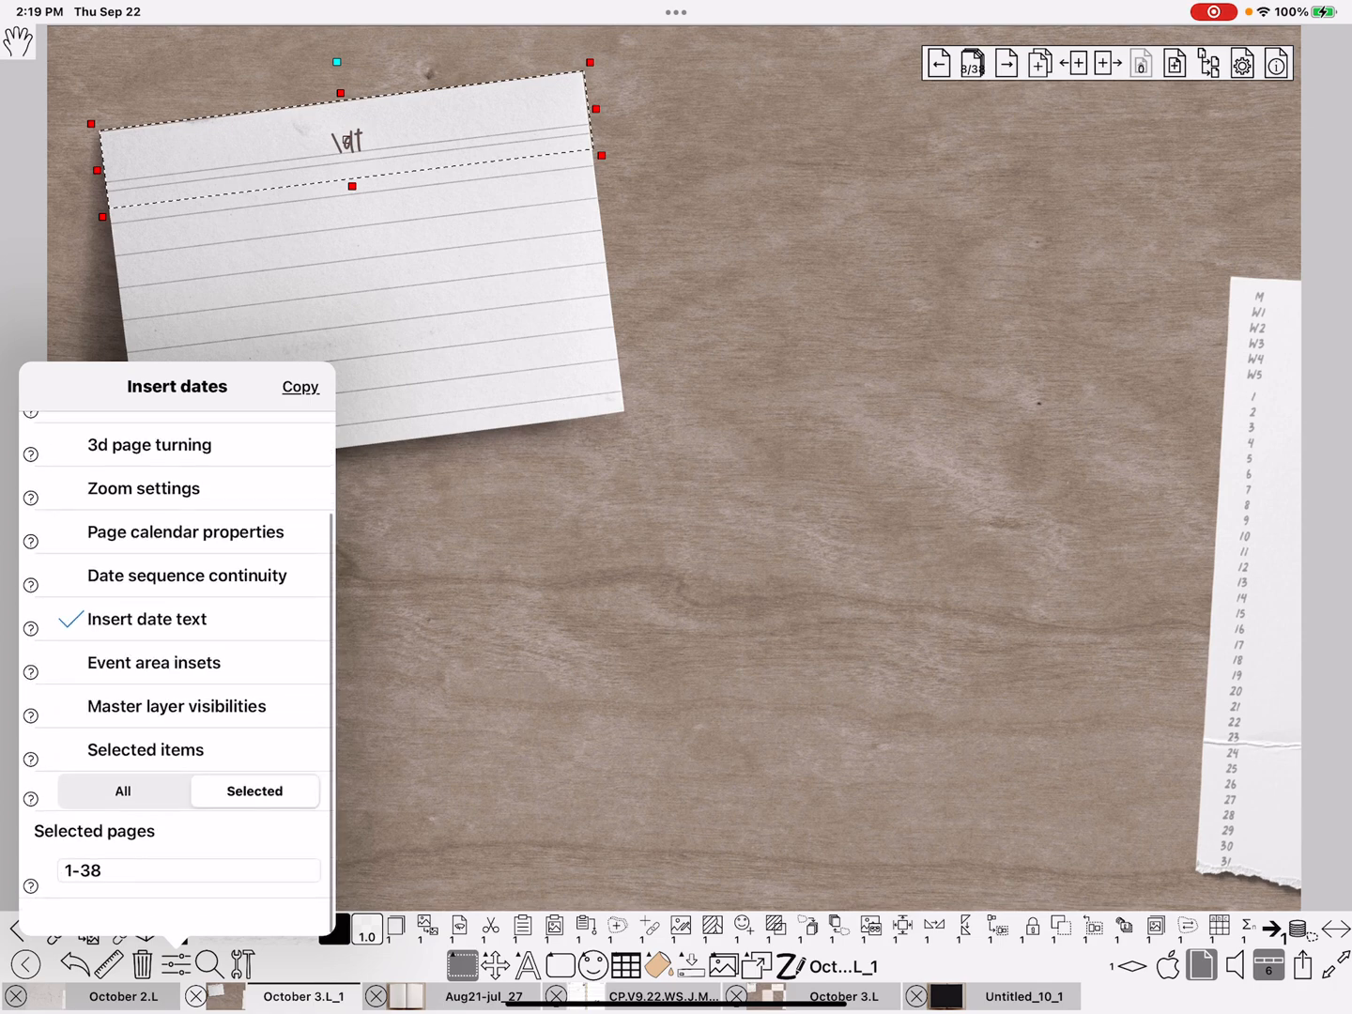
left_click(173, 871)
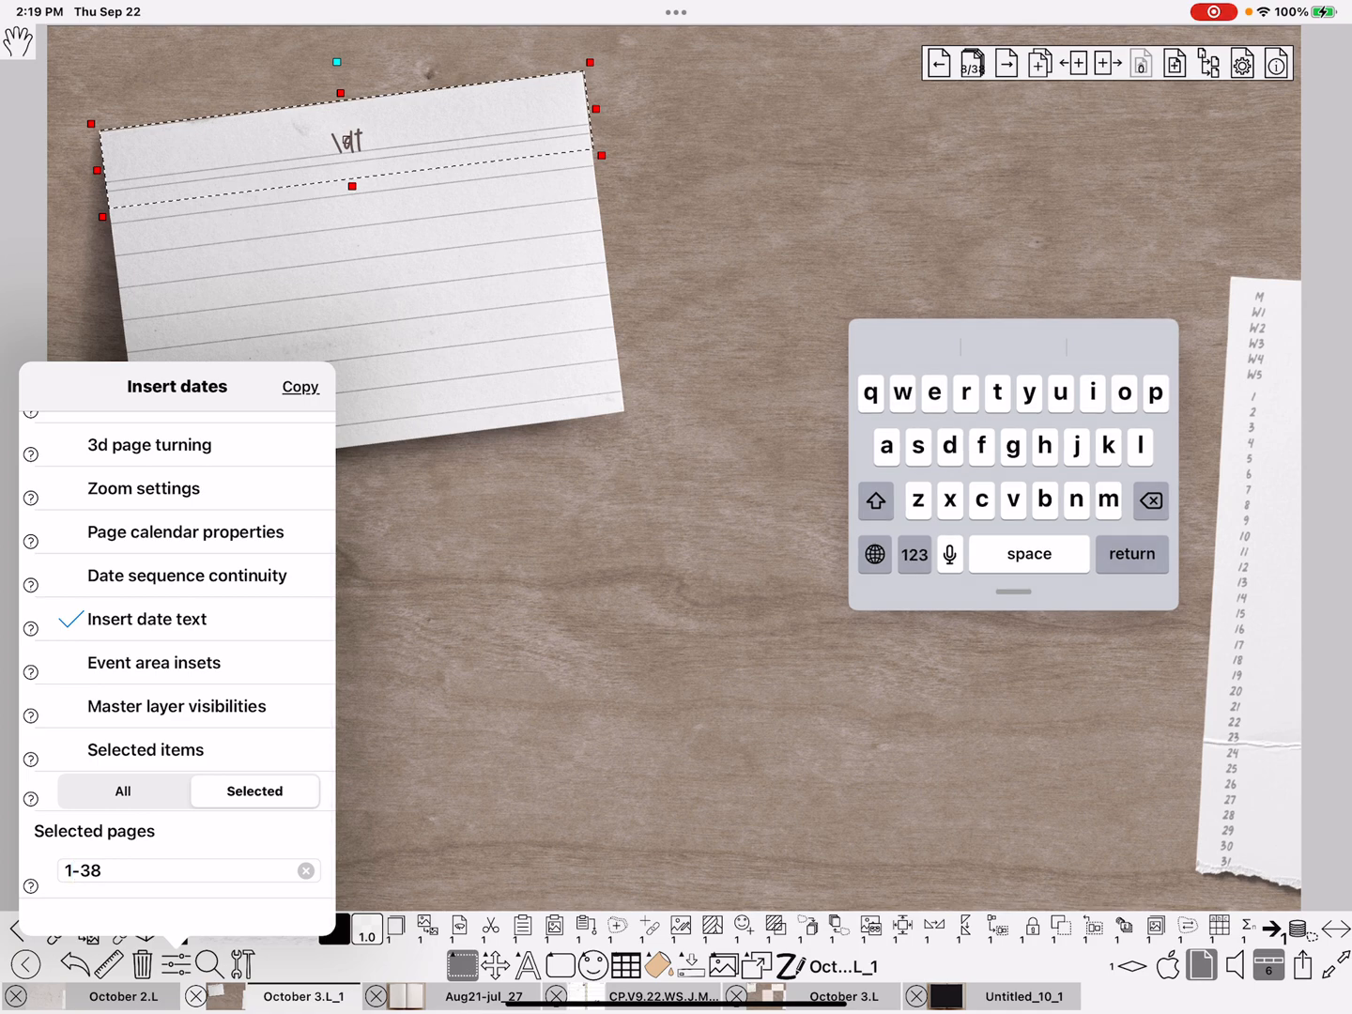
left_click(913, 552)
type("8")
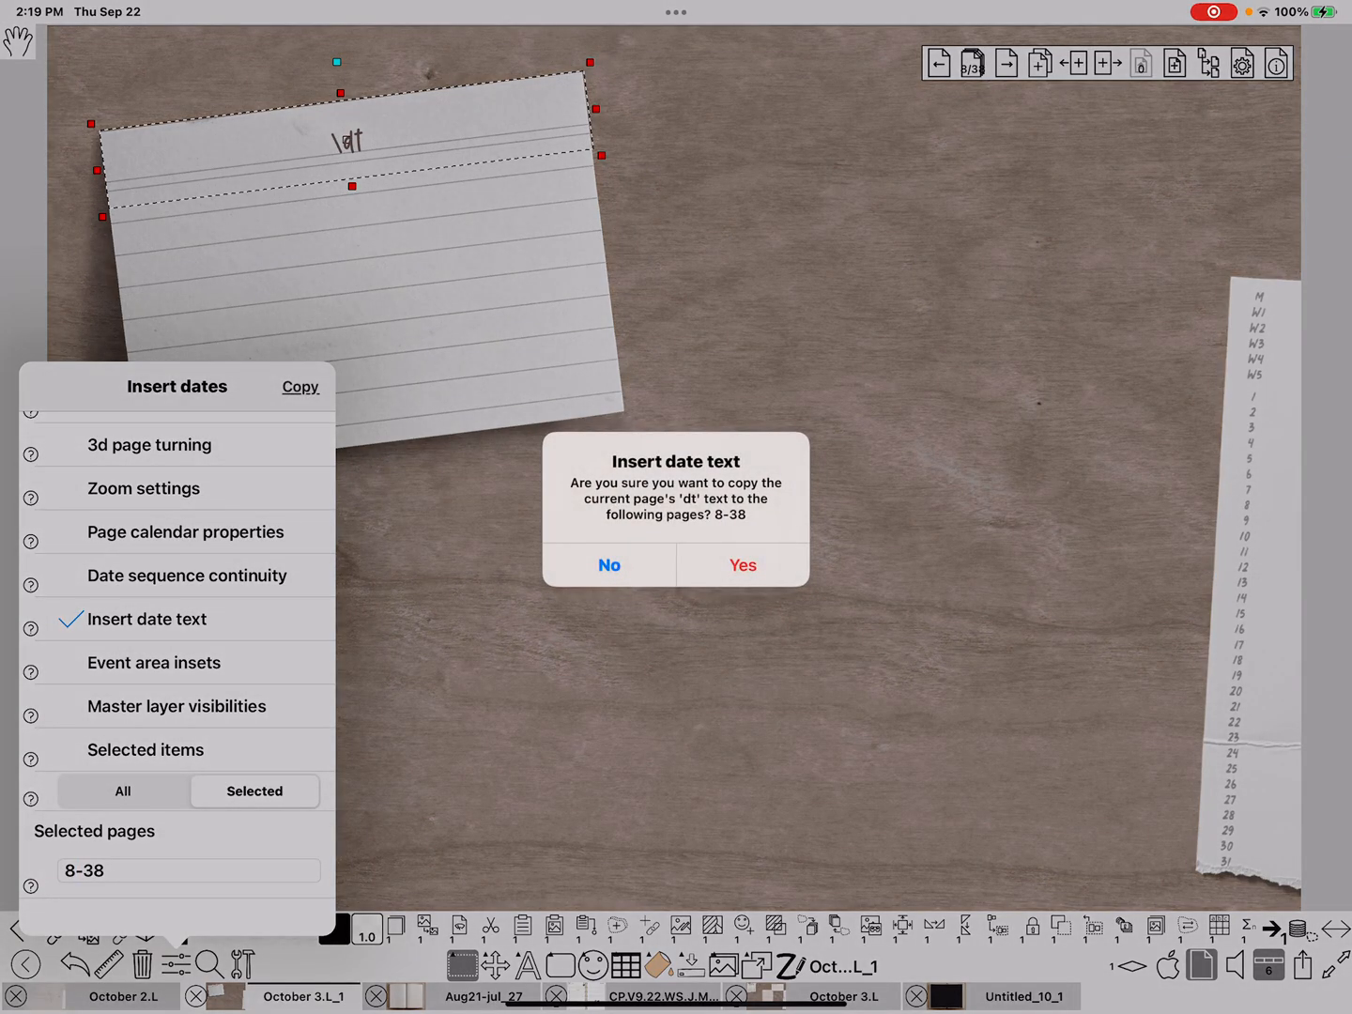
left_click(742, 563)
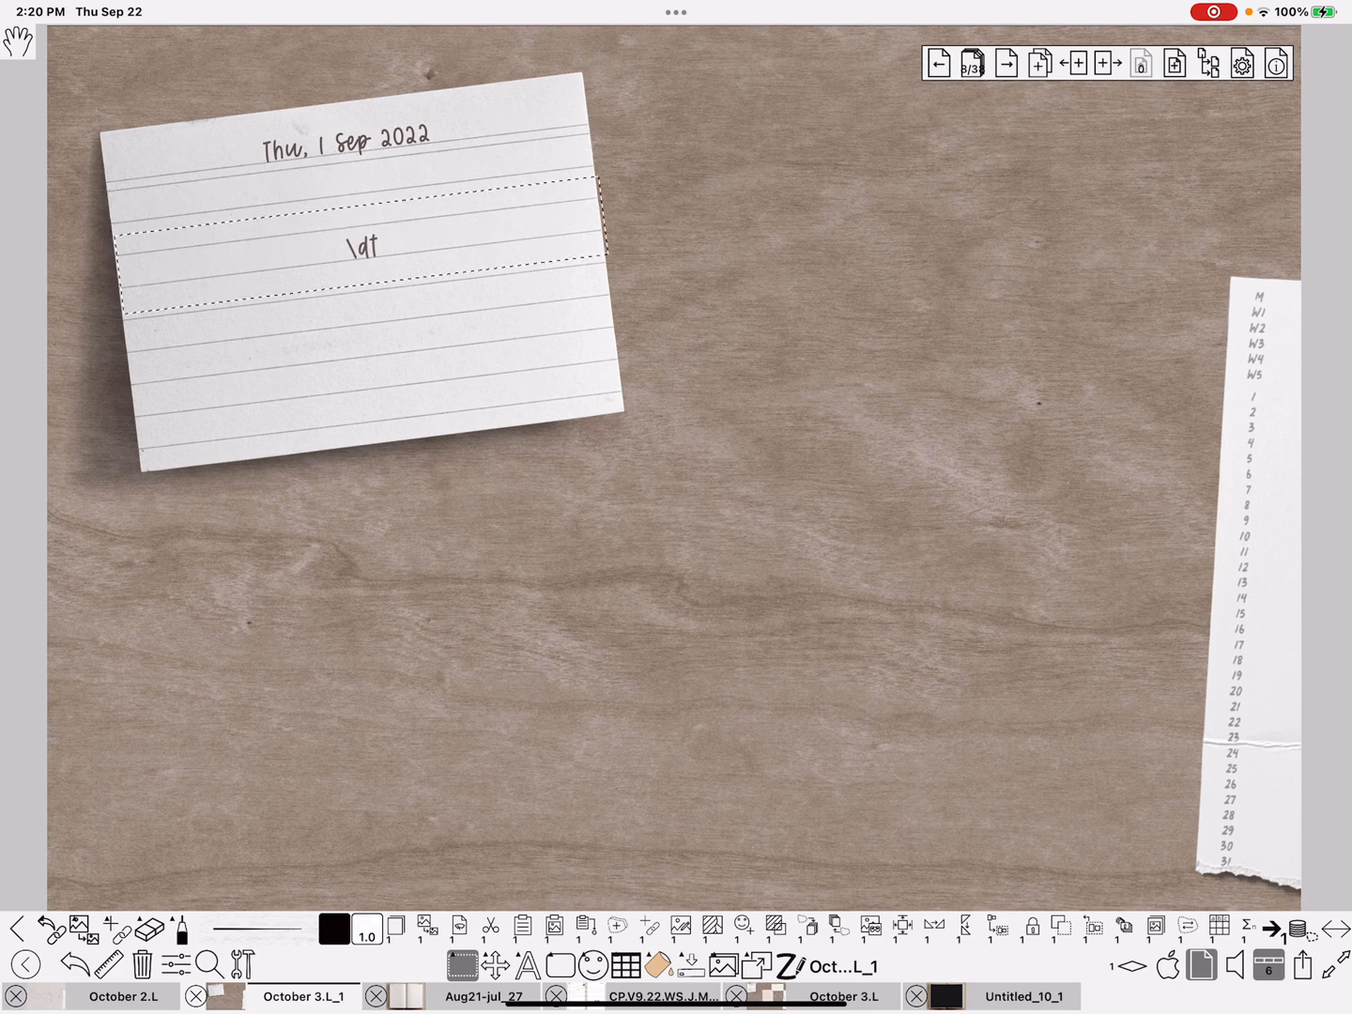
left_click_drag(361, 248, 405, 503)
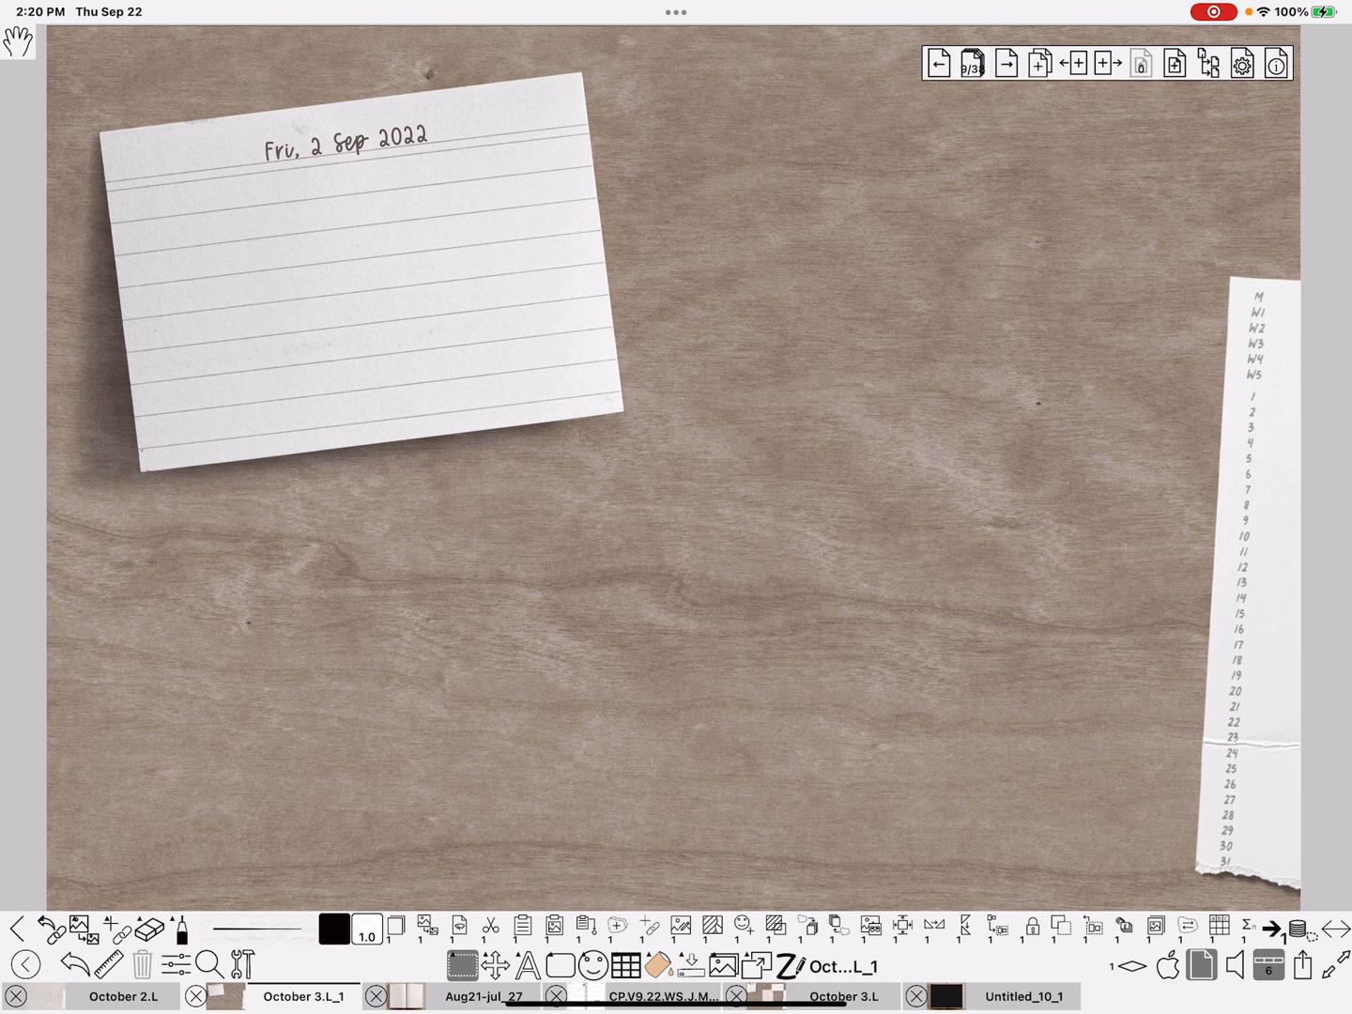
Step: Jump forward twice to reach the Thu, 8 Sep 2022 planner page
left_click(1007, 64)
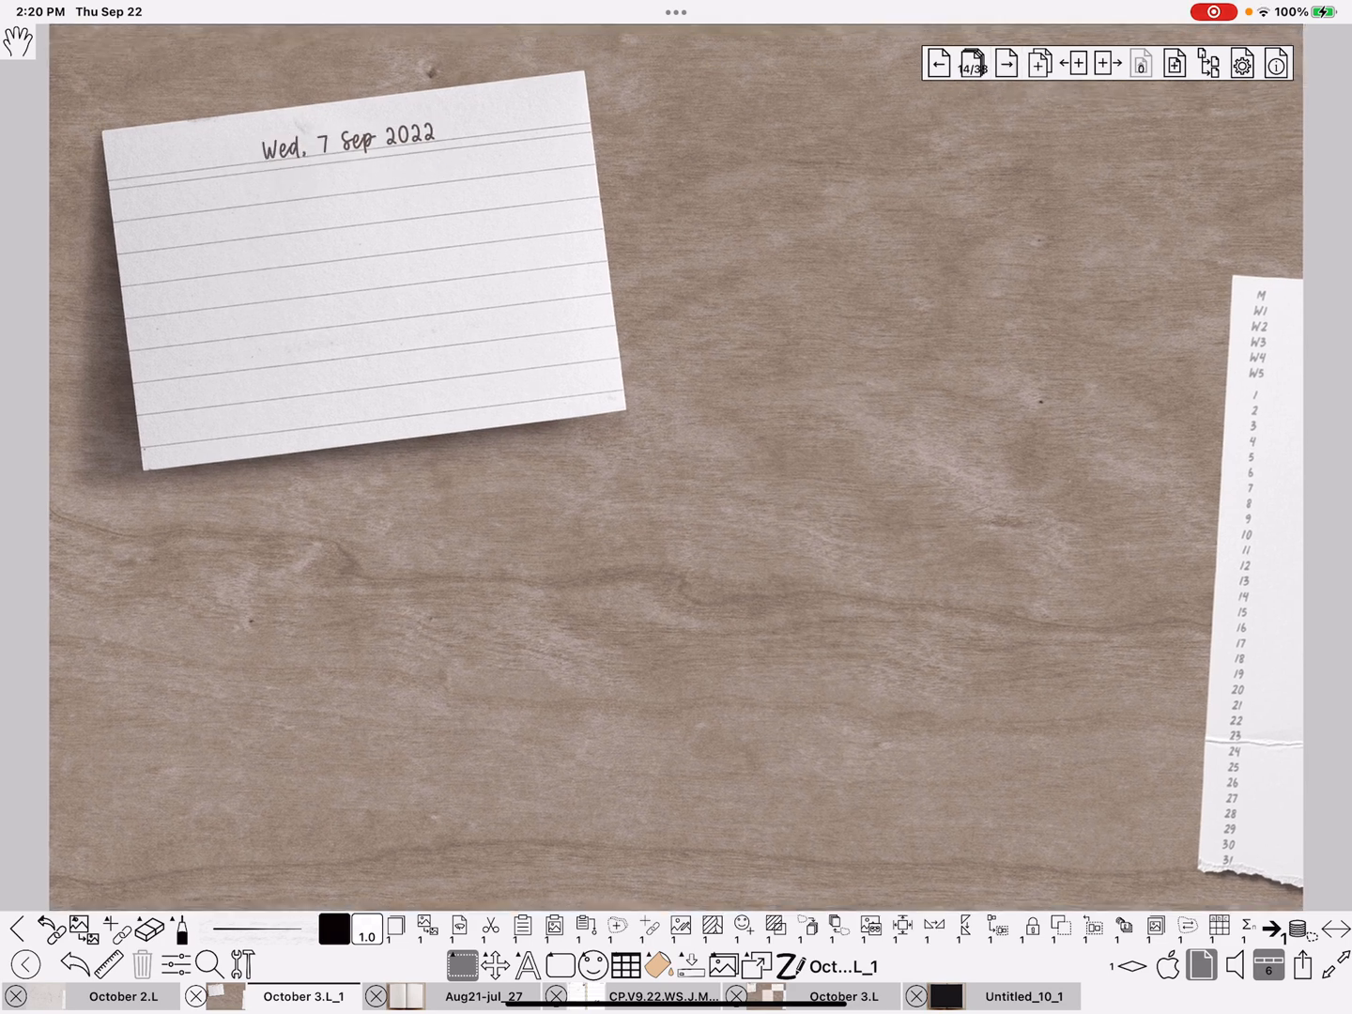
left_click(1006, 64)
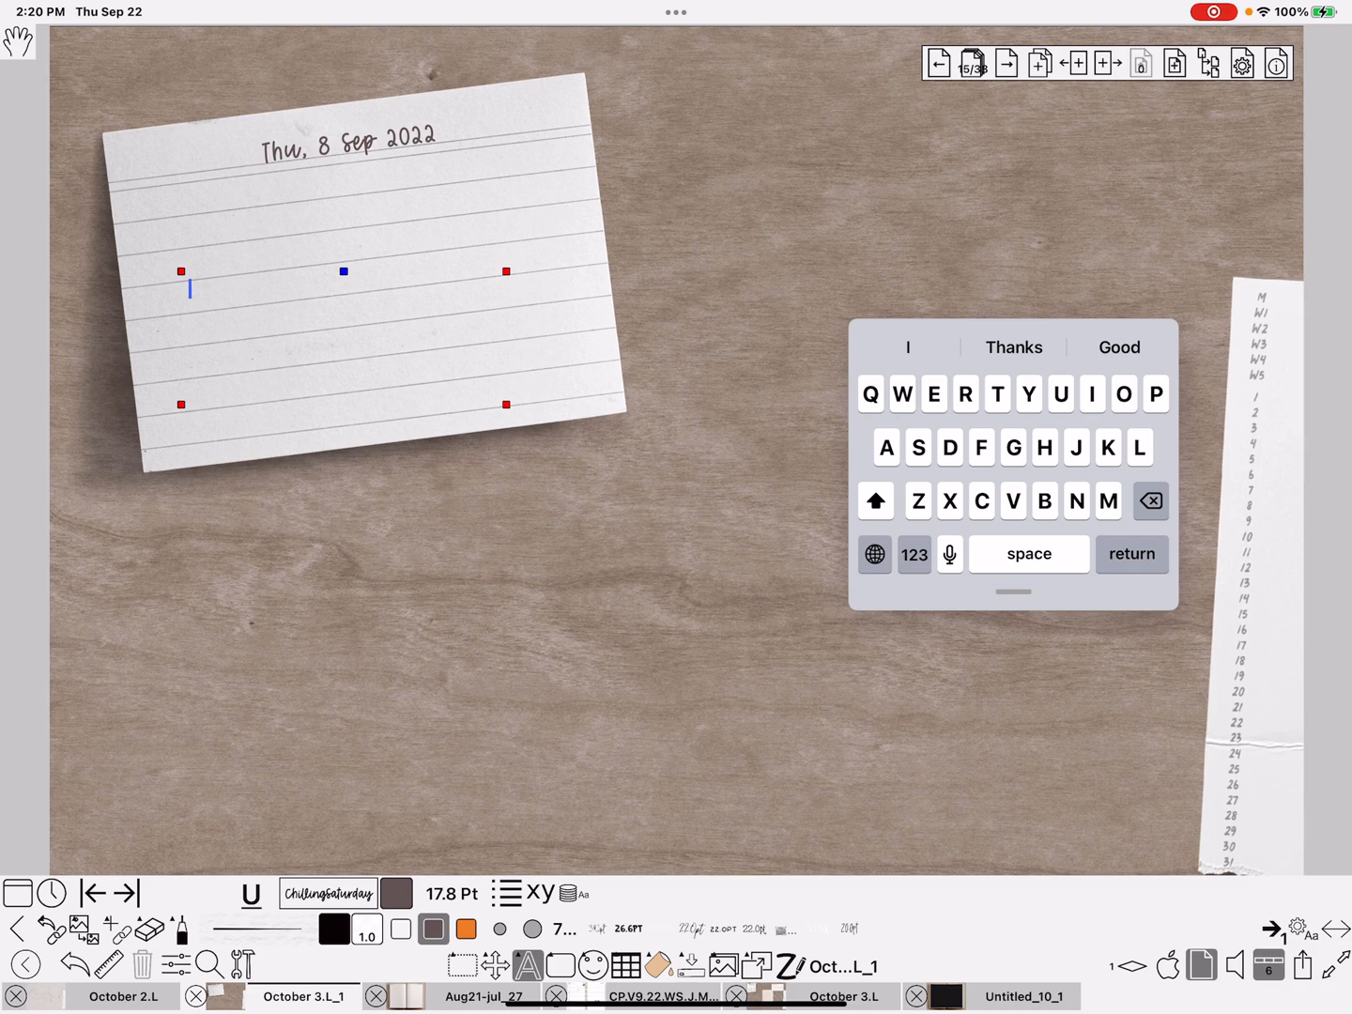
Step: Insert the date text 'Thu, 22 Sep 2022' into a text box on the card
type("Thu, 22 Sep 2022")
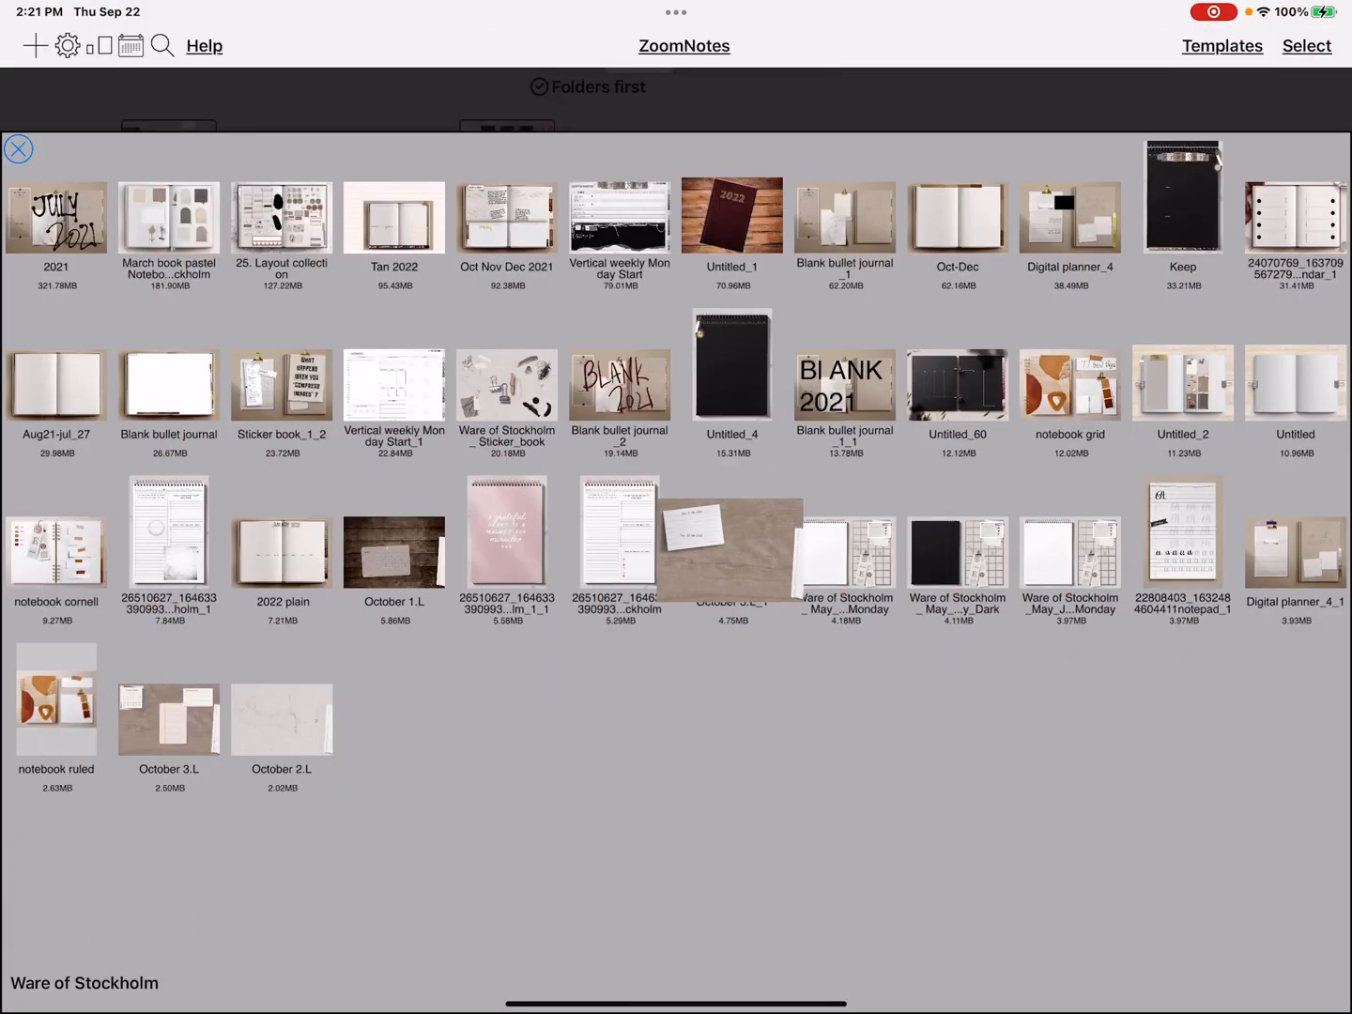
Step: In Settings > Drawing set Date format to MM DD YYYY (09/22/2022) and reopen the planner
left_click(68, 45)
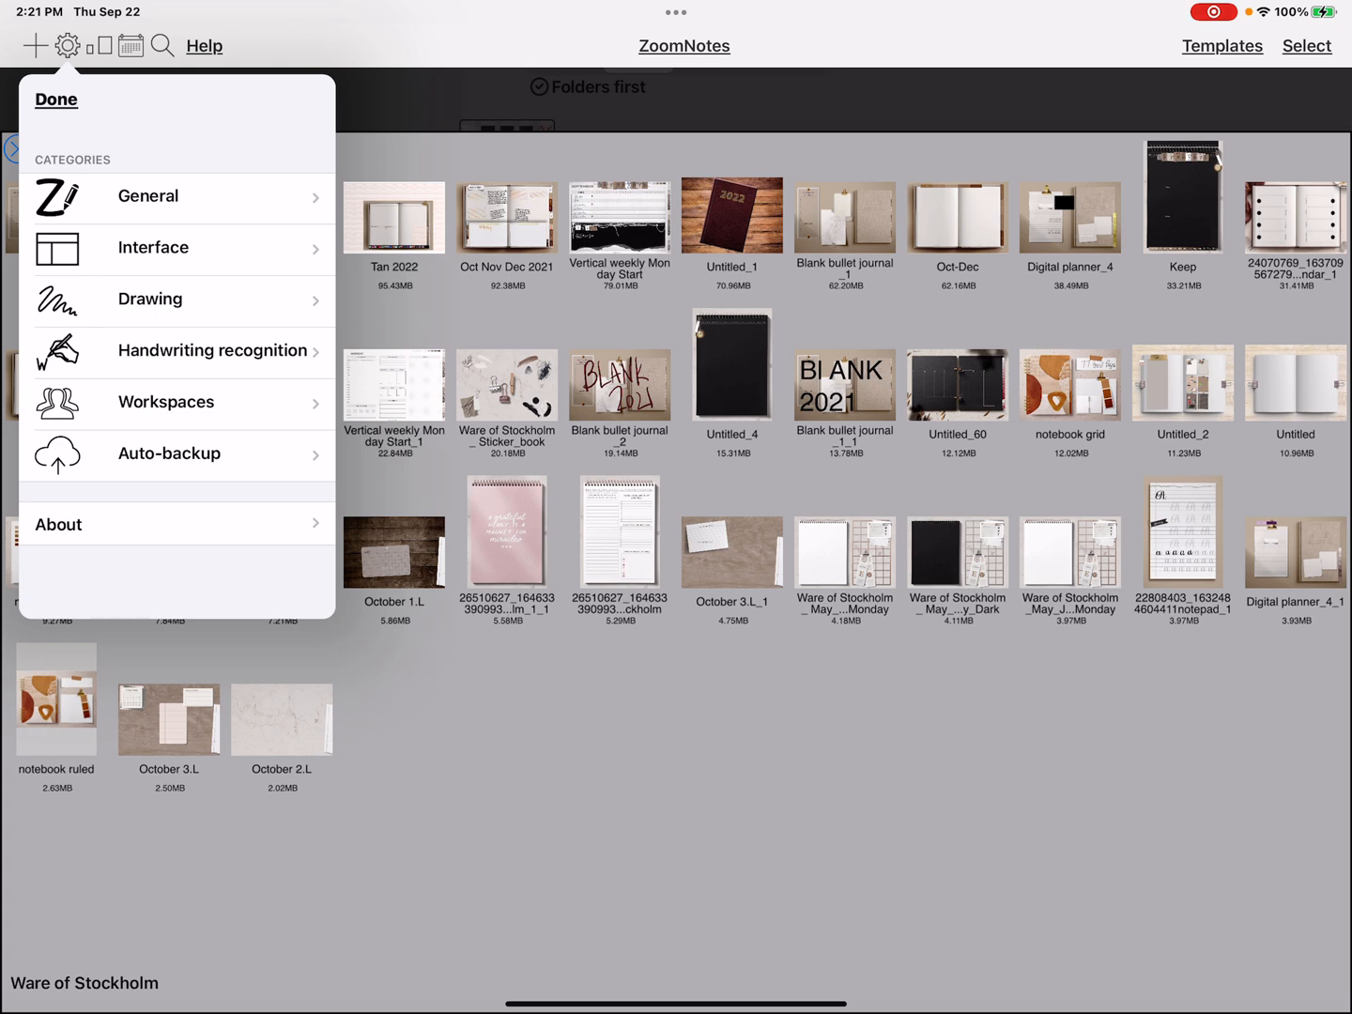
left_click(148, 299)
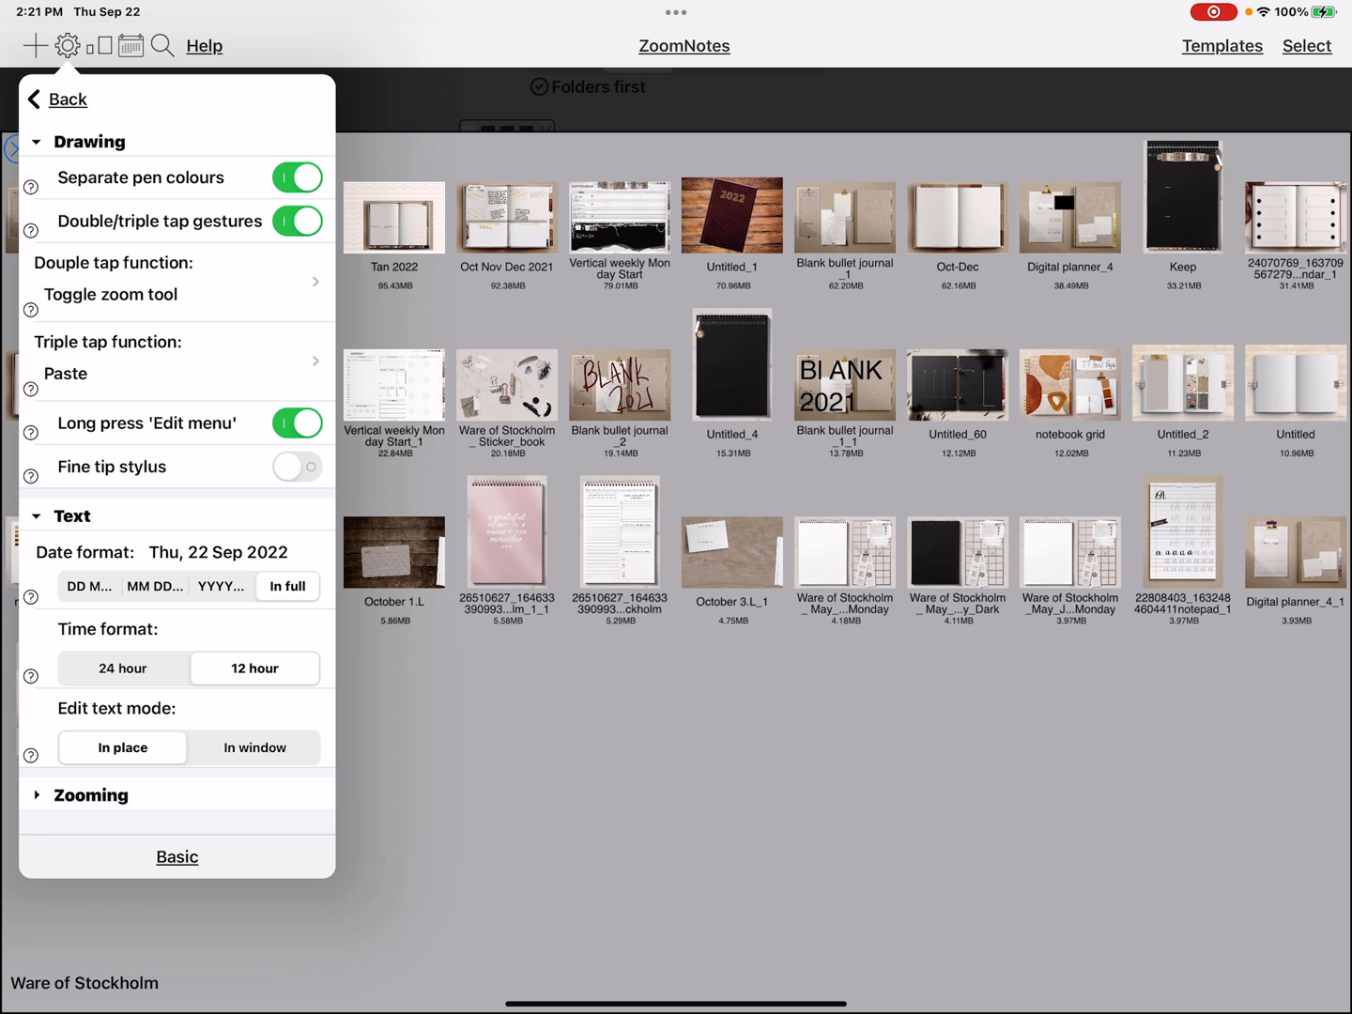
left_click(154, 586)
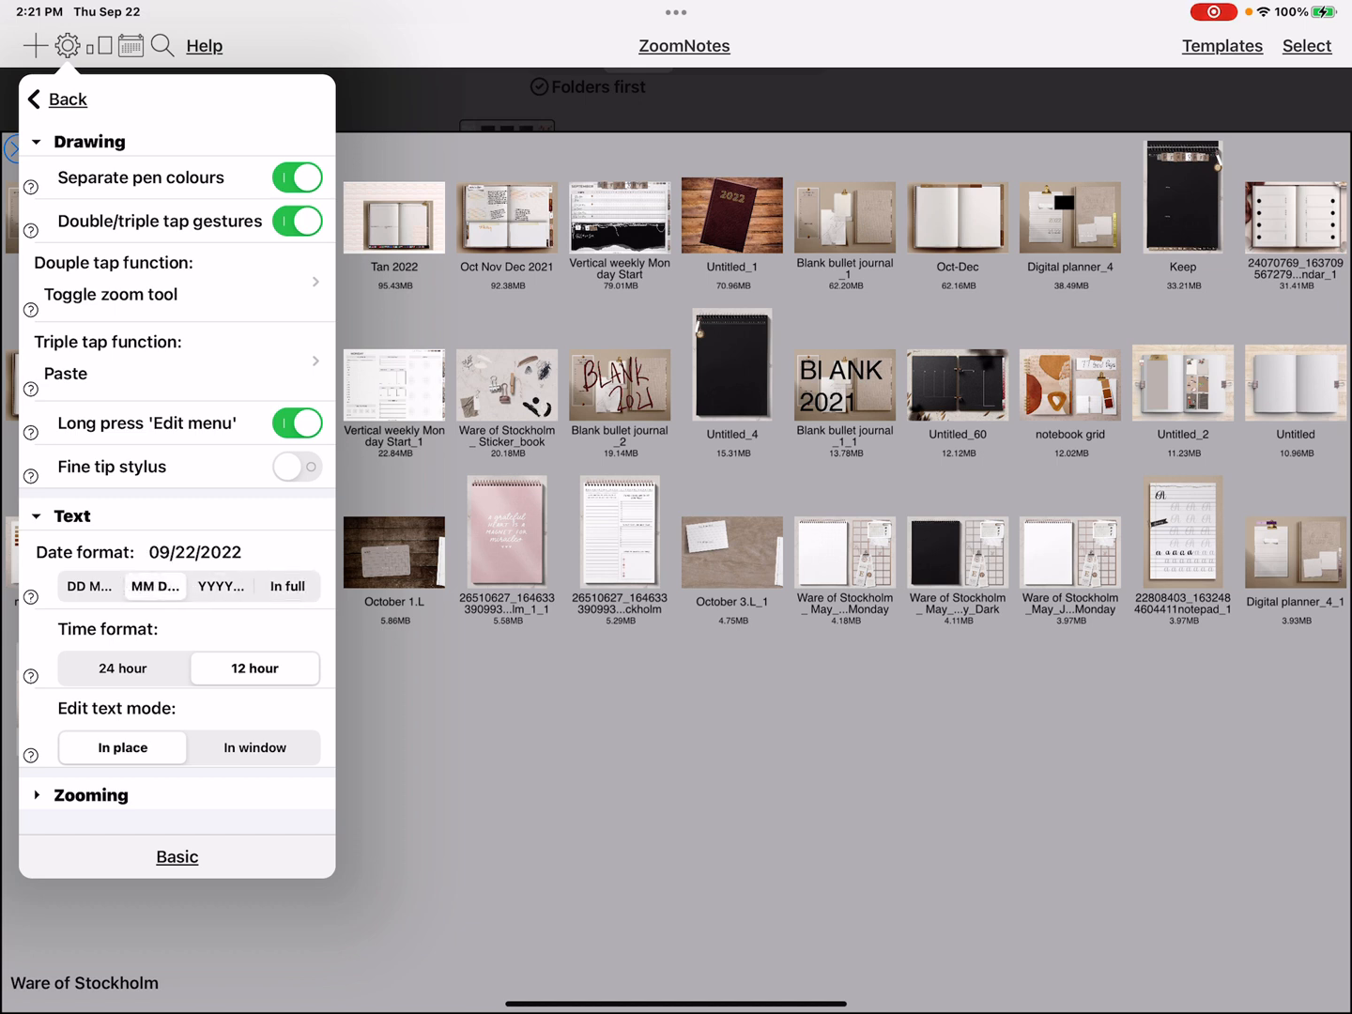
left_click(66, 97)
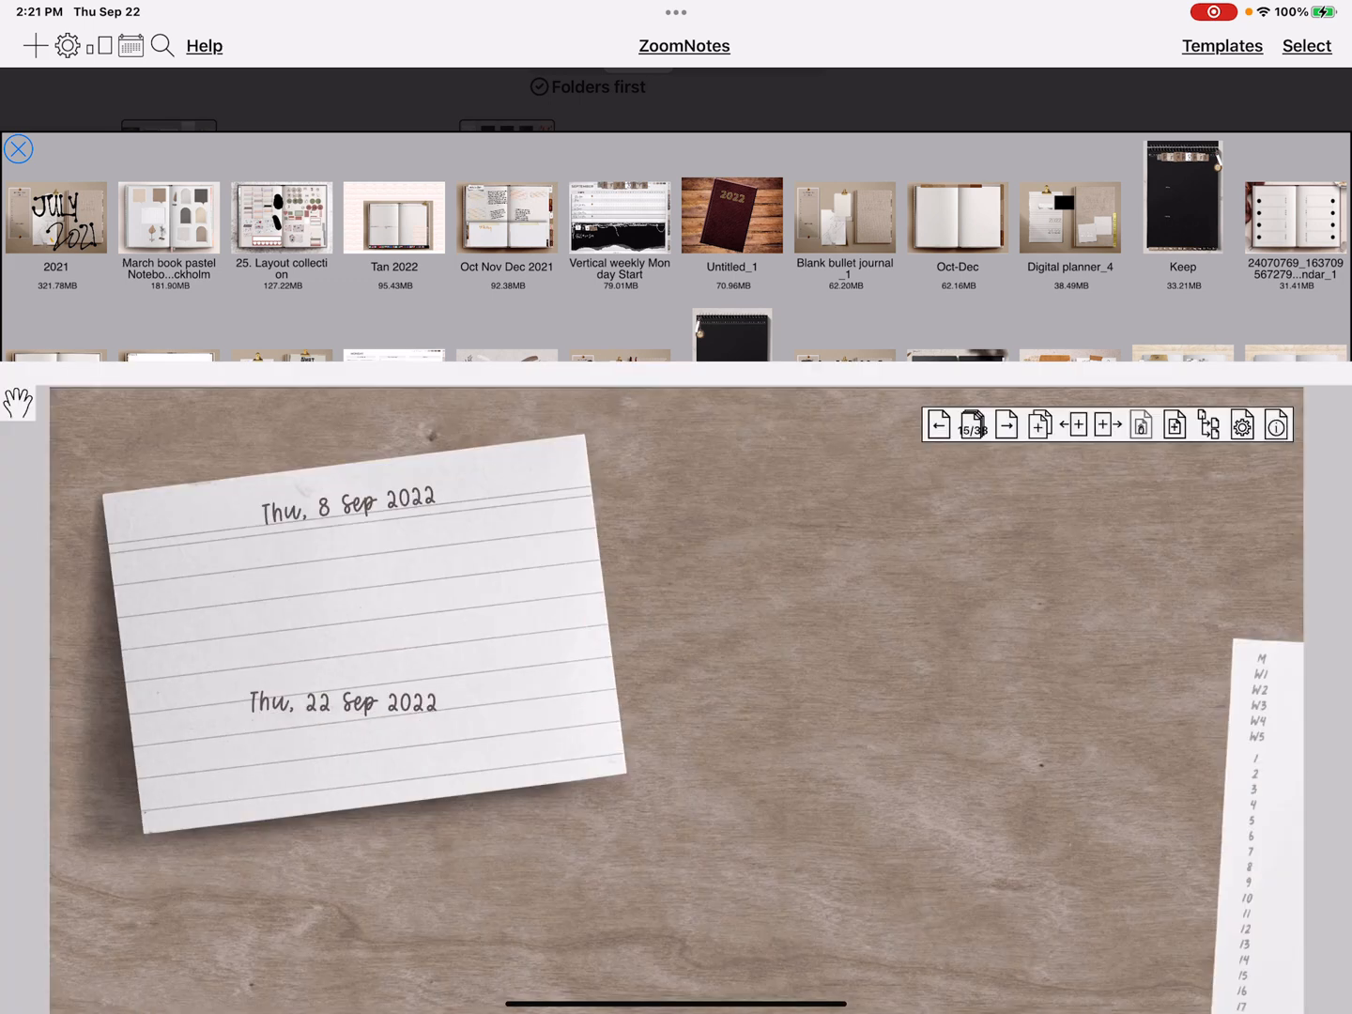
Step: Add a text box between the dates containing '09/22/2022' in the numeric format
left_click(18, 148)
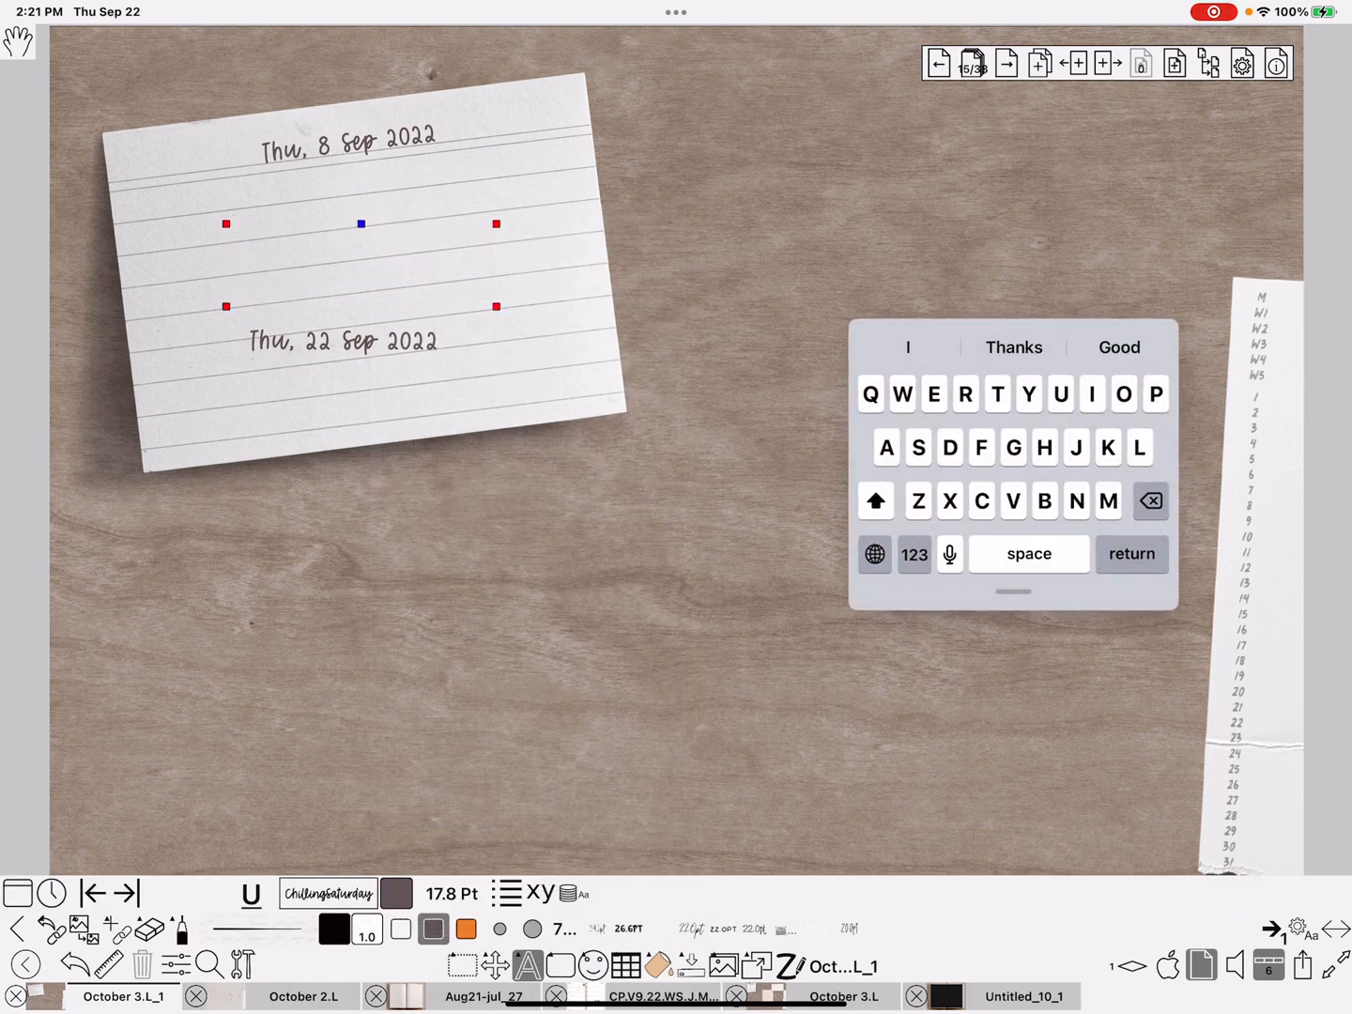
type("09/22/2022")
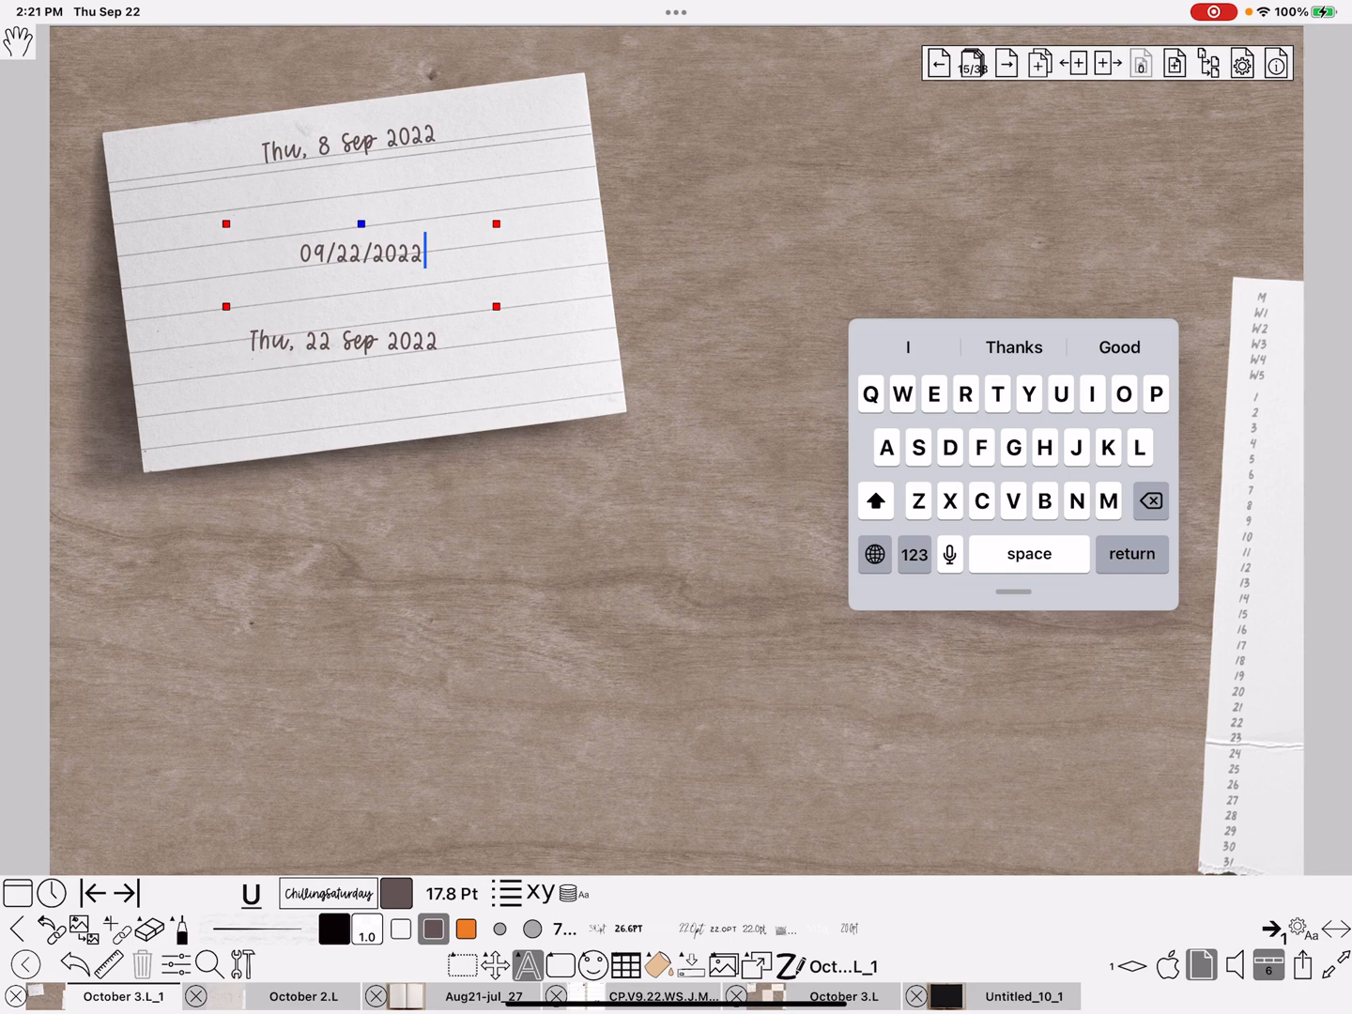